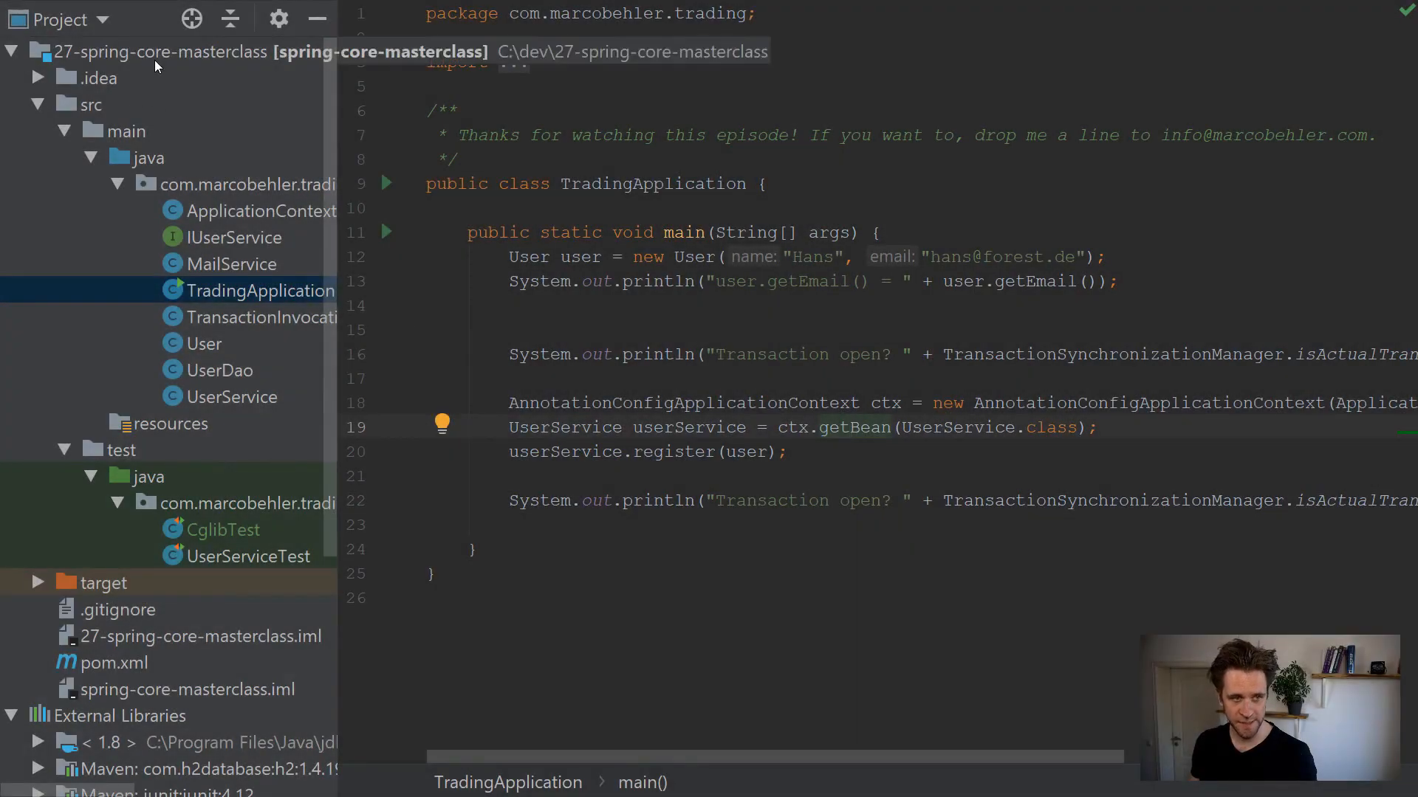
Go from TradingApplication to the UserService class and select its register(User) method
{"action": "left_click", "coordinate": [155, 51]}
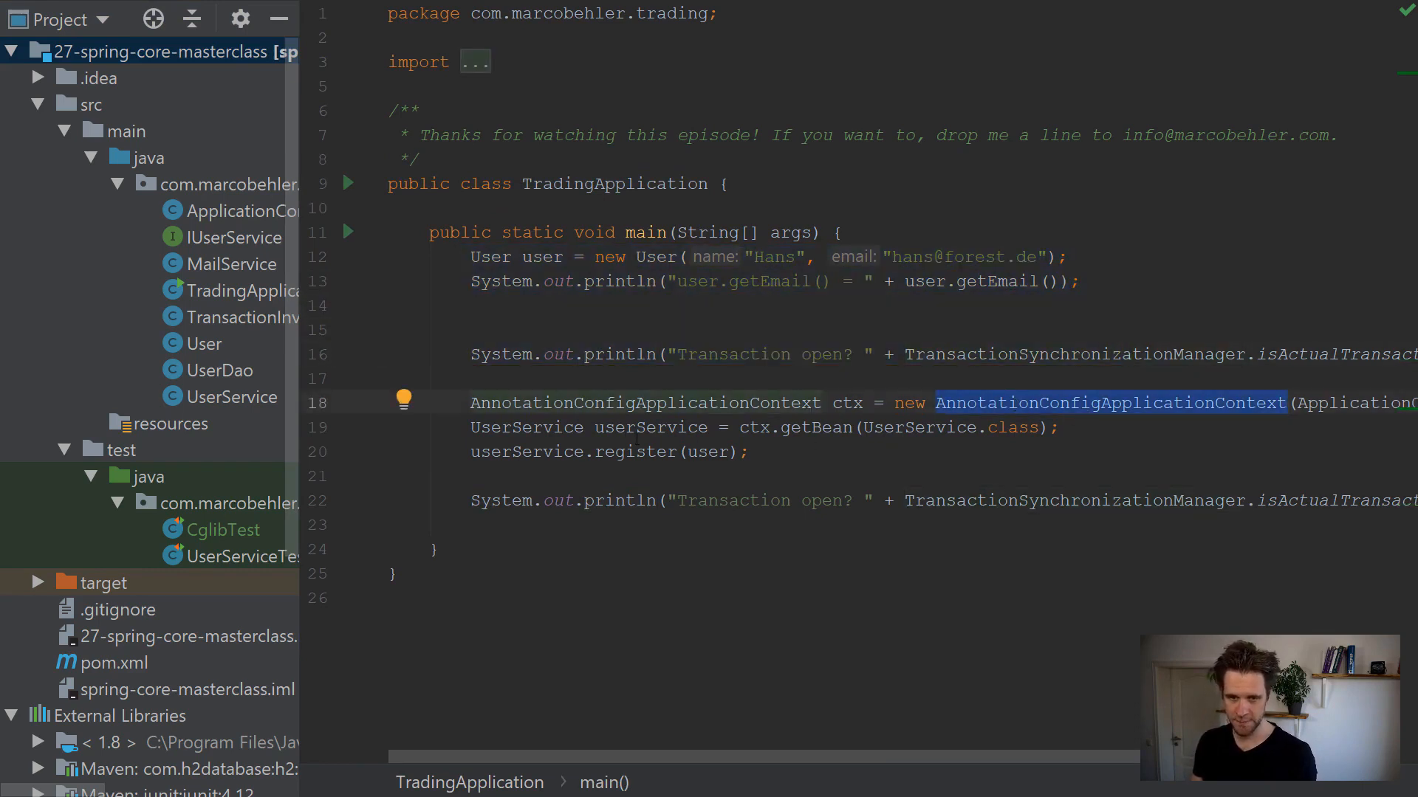
{"action": "left_click", "coordinate": [925, 427]}
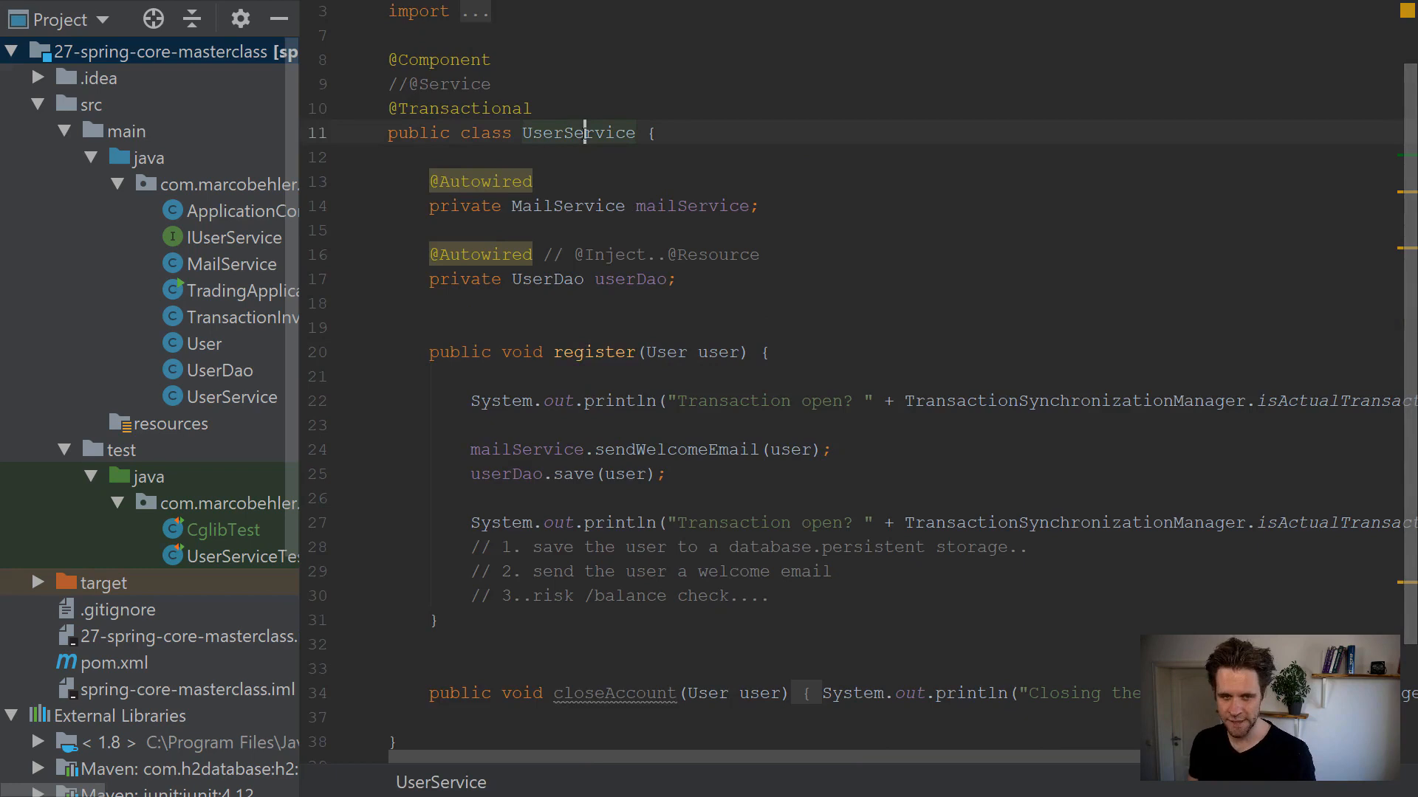
{"action": "double_click", "coordinate": [460, 108]}
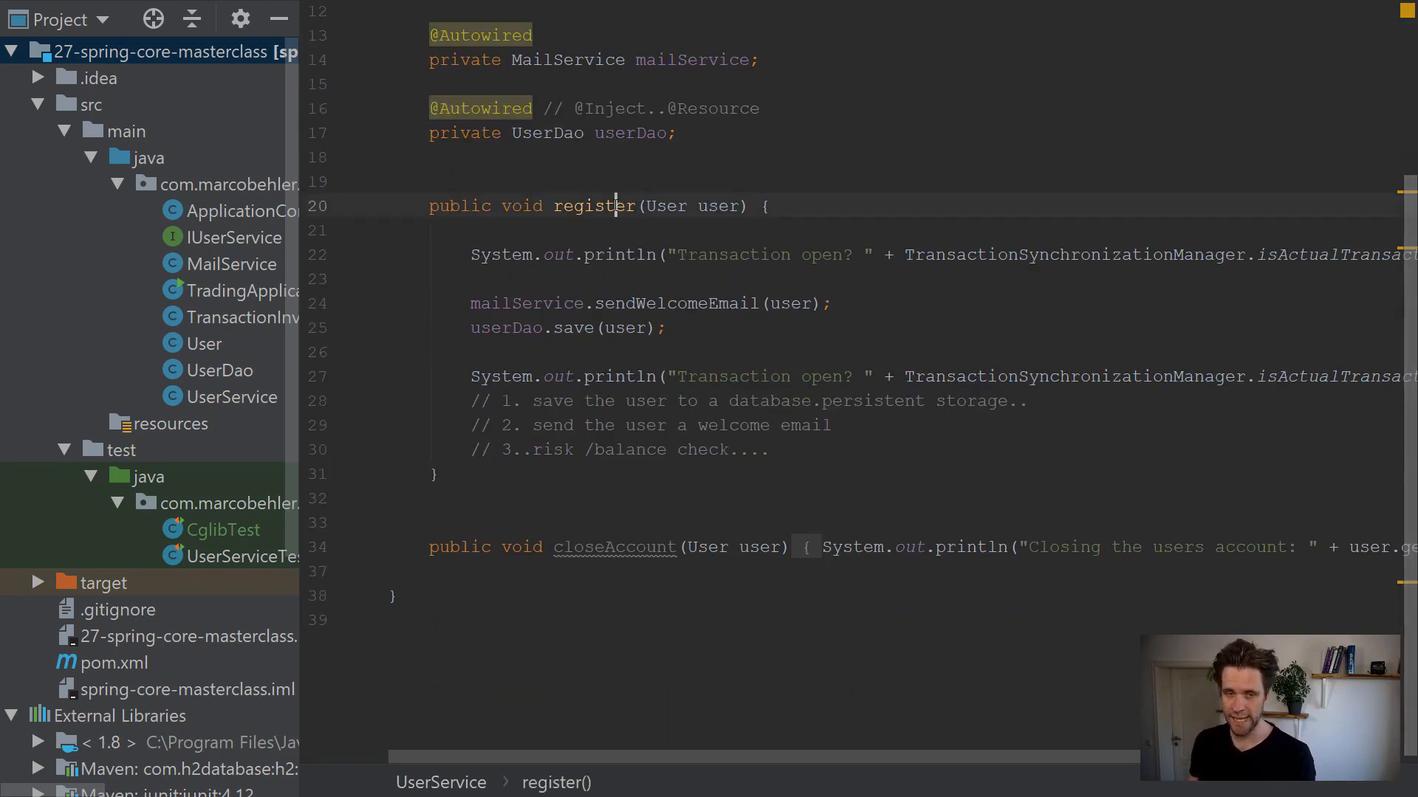
{"action": "double_click", "coordinate": [594, 205]}
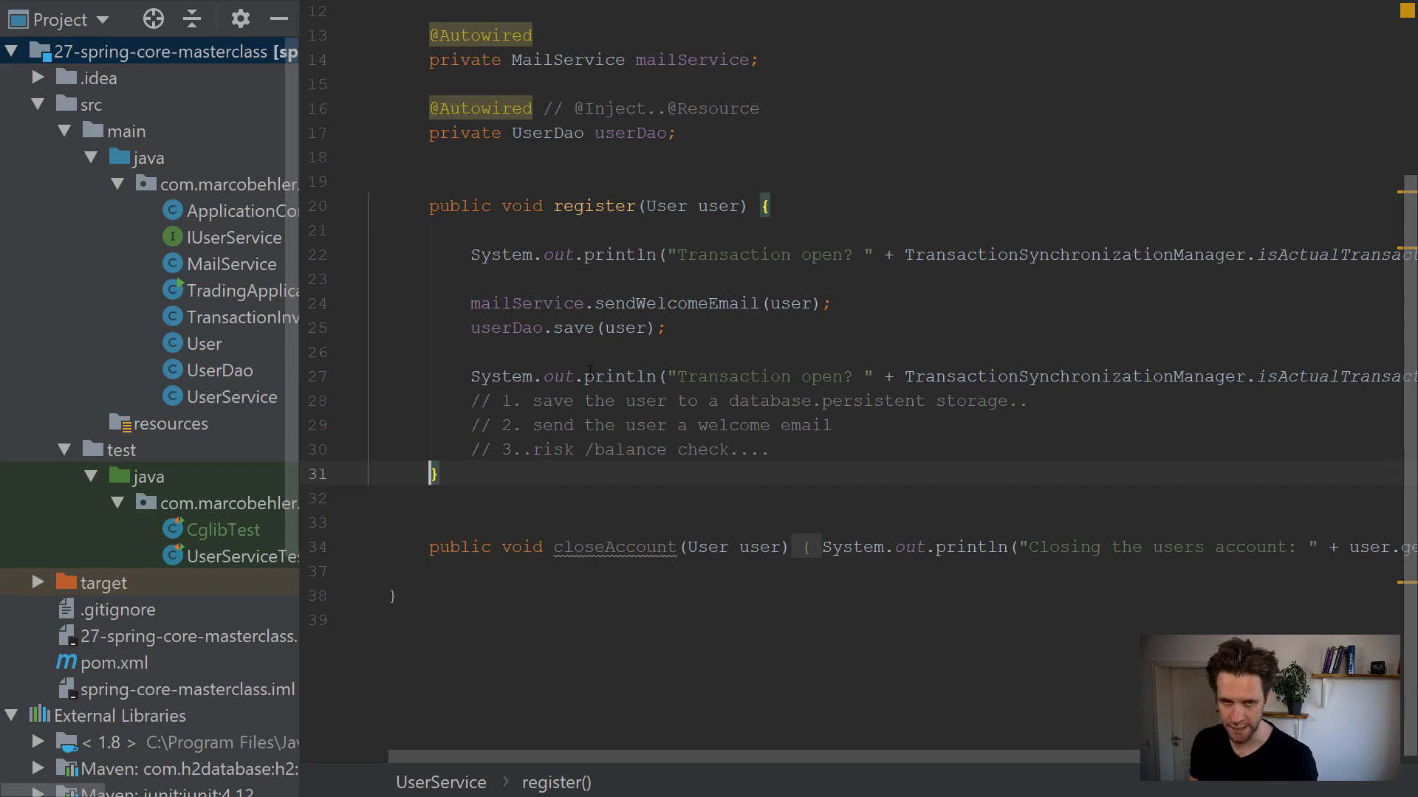
{"action": "mouse_move", "coordinate": [218, 439]}
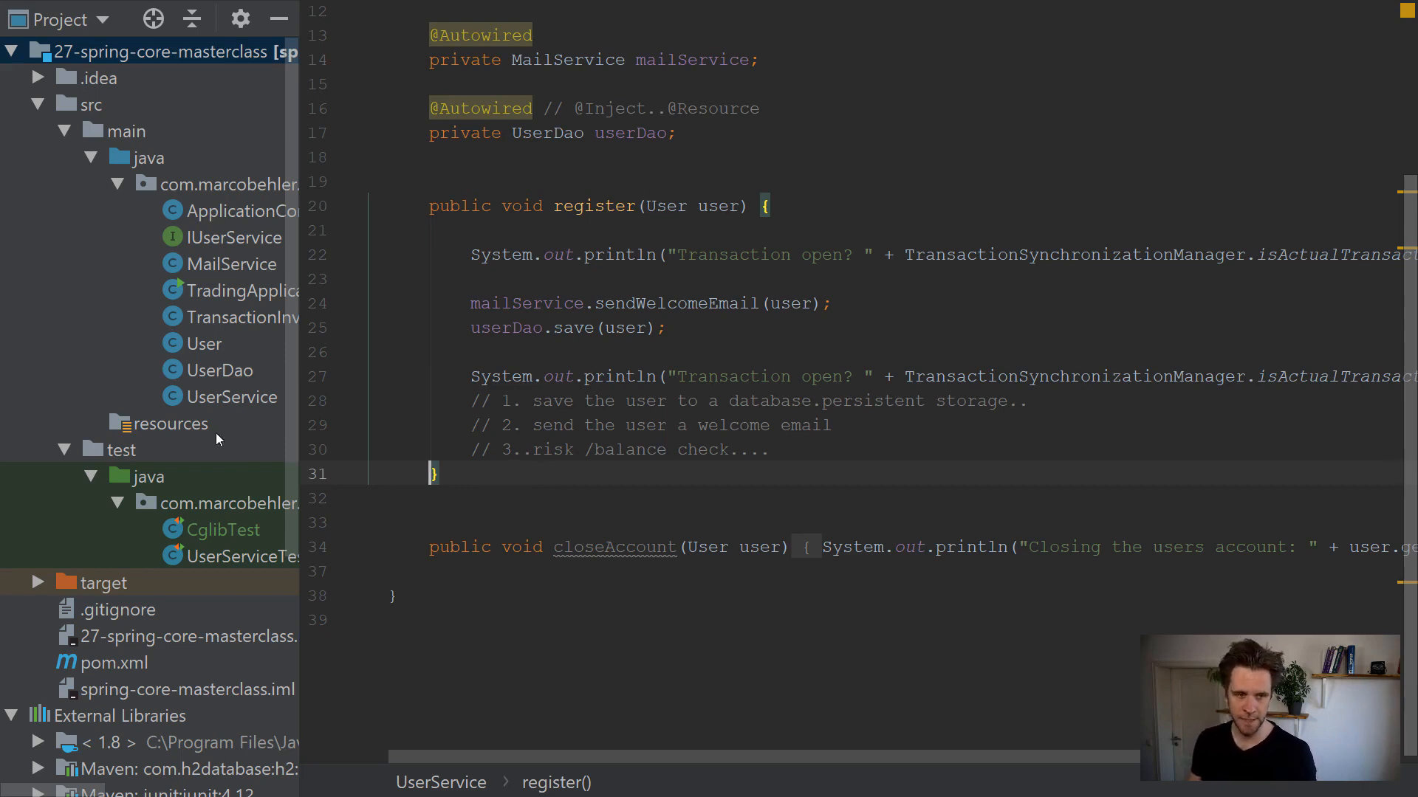
Break on TradingApplication's line 18, reach register with F8, then F7 into Spring's CGLIB proxy
{"action": "left_click", "coordinate": [240, 291]}
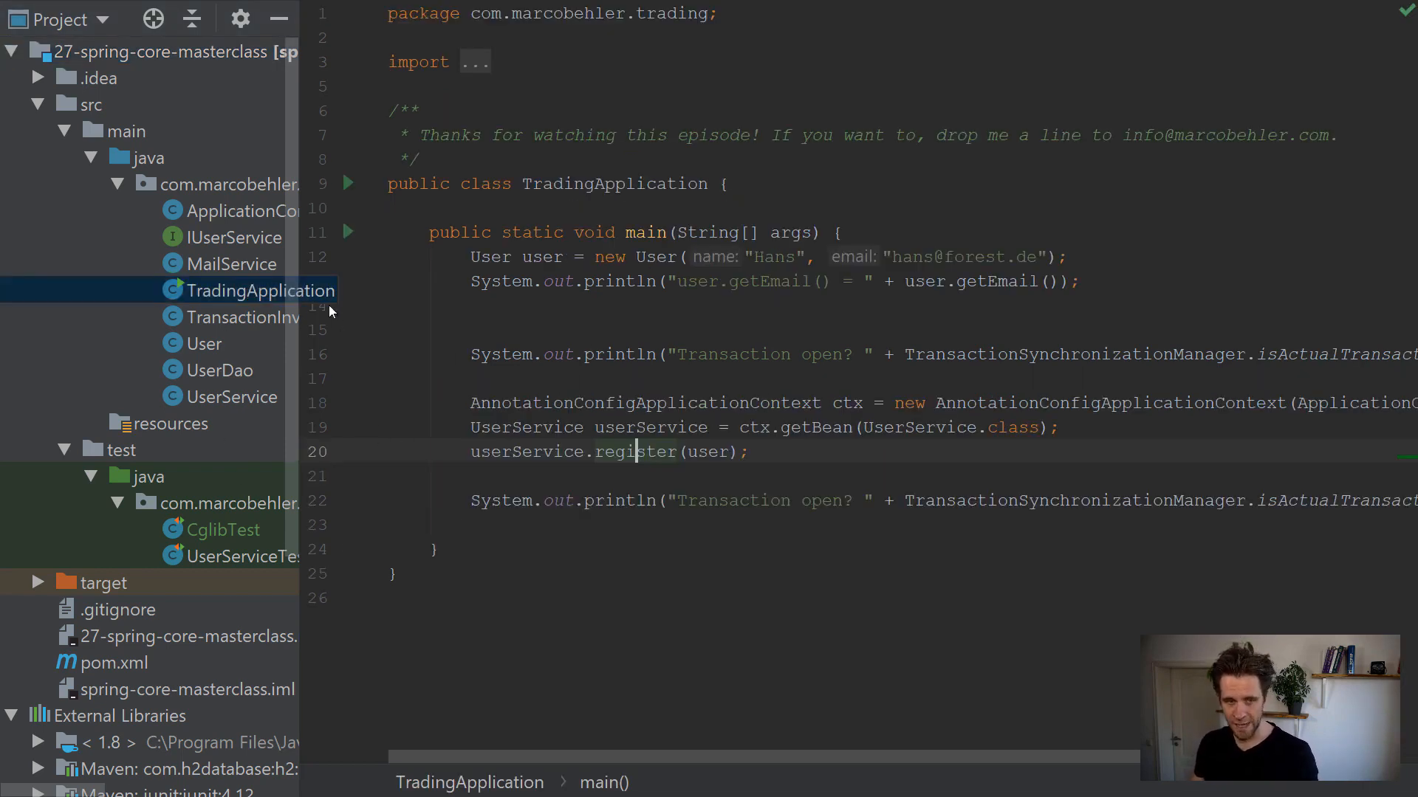
{"action": "left_click", "coordinate": [351, 403]}
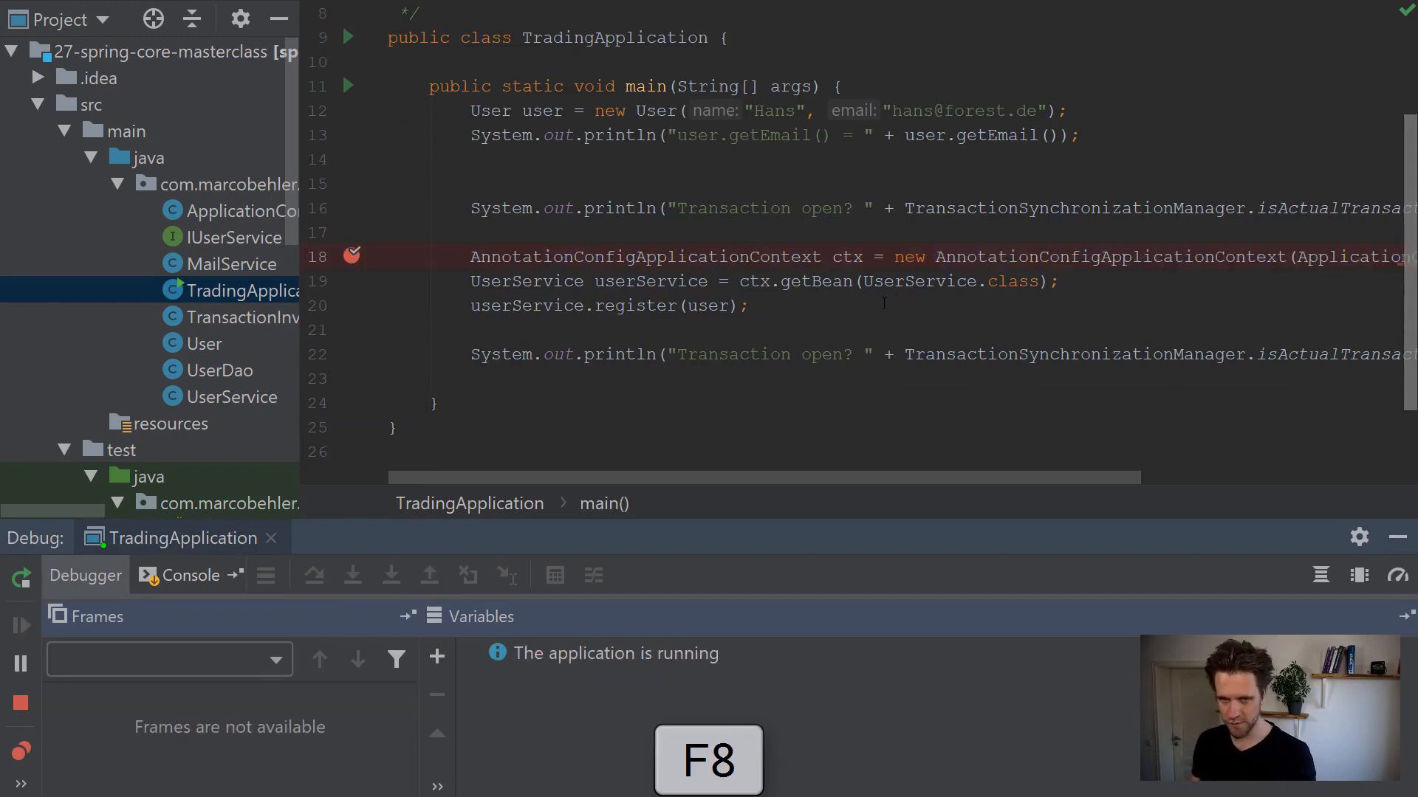
{"action": "key", "text": "F8"}
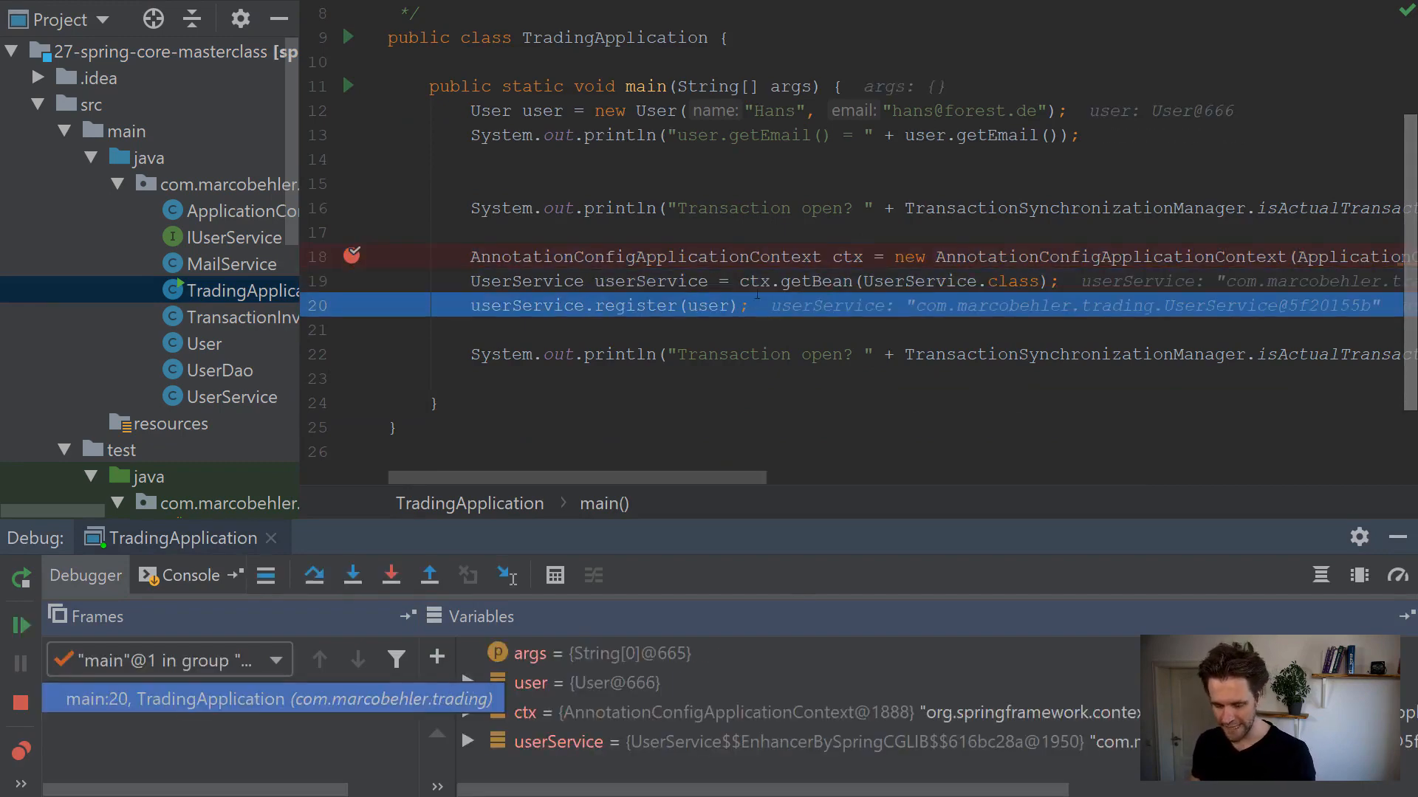
{"action": "key", "text": "F7"}
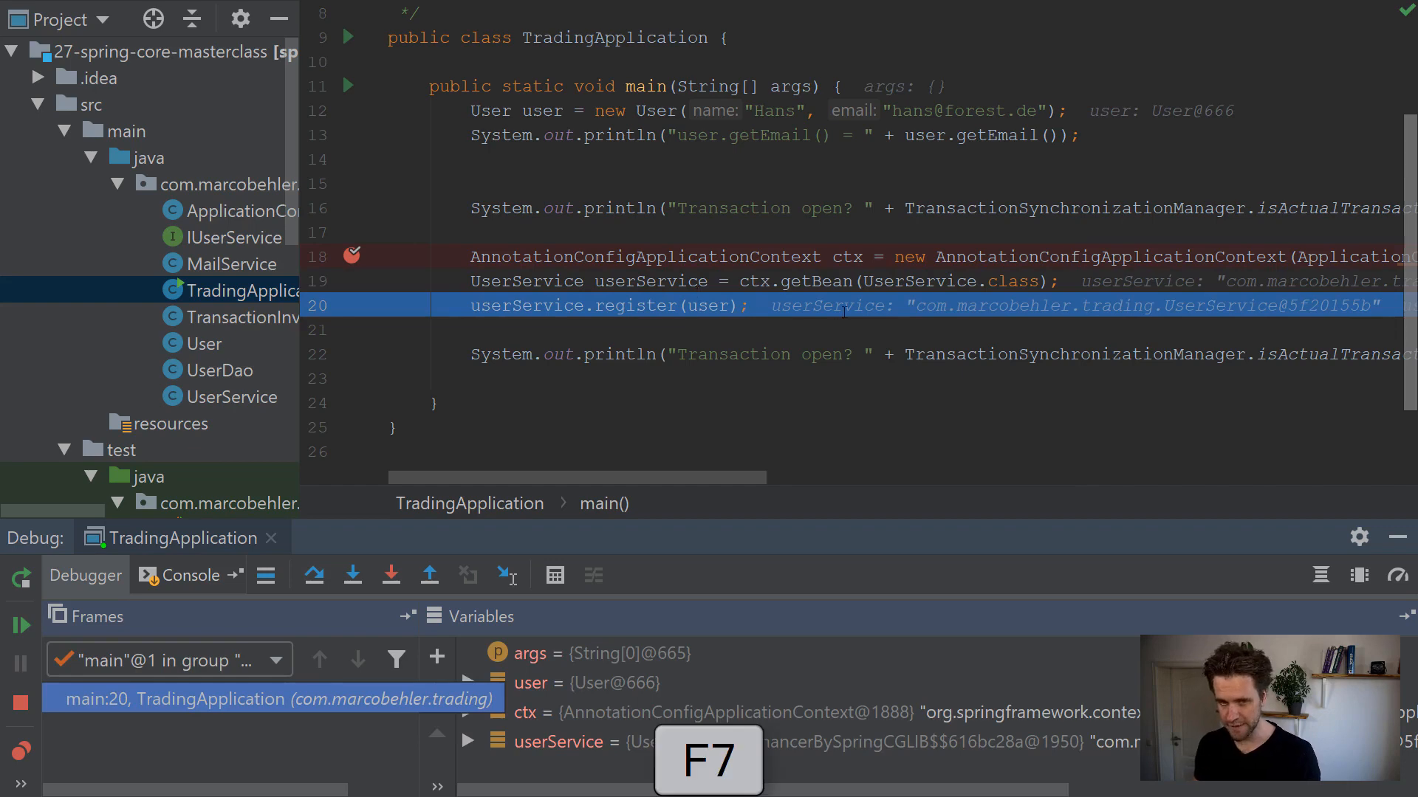
{"action": "key", "text": "F7"}
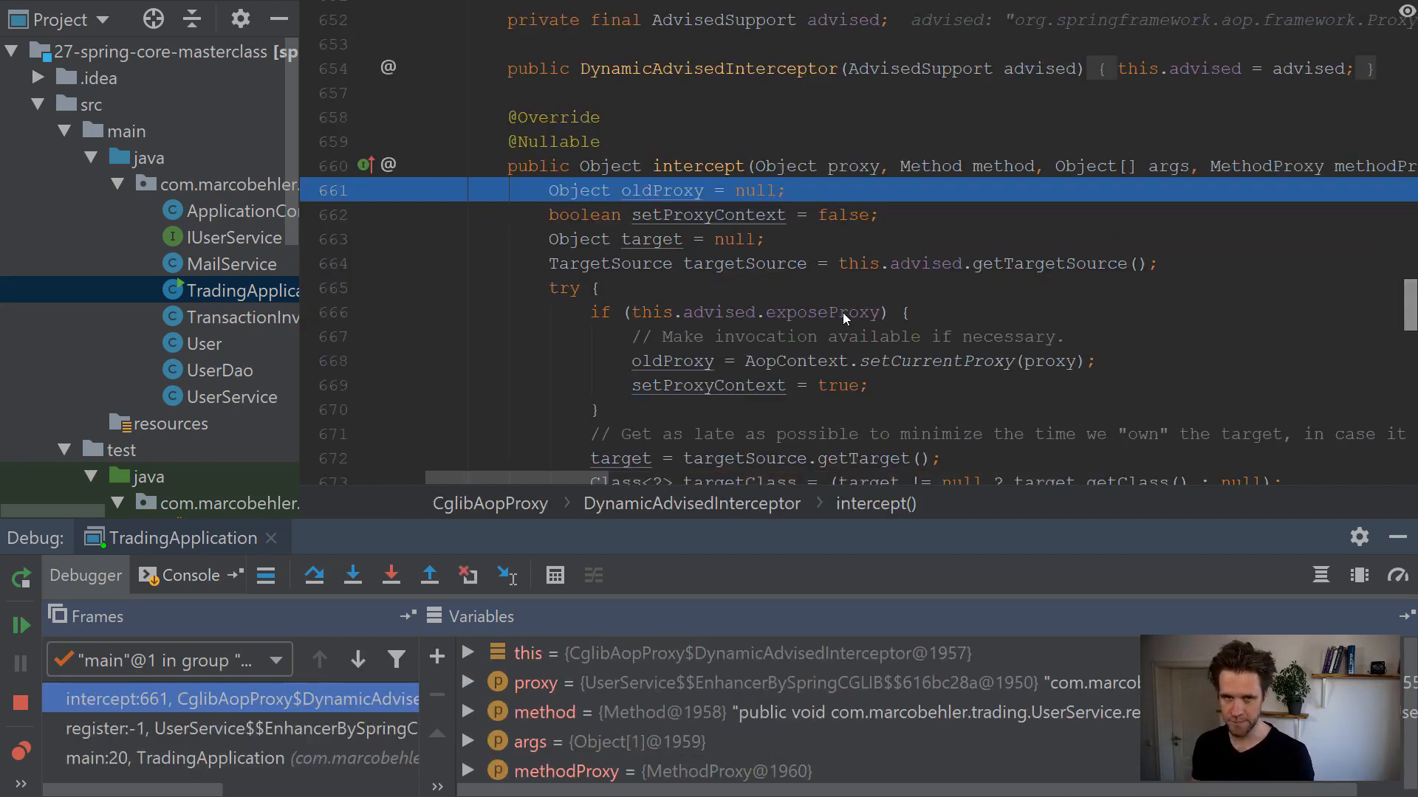
{"action": "mouse_move", "coordinate": [298, 277]}
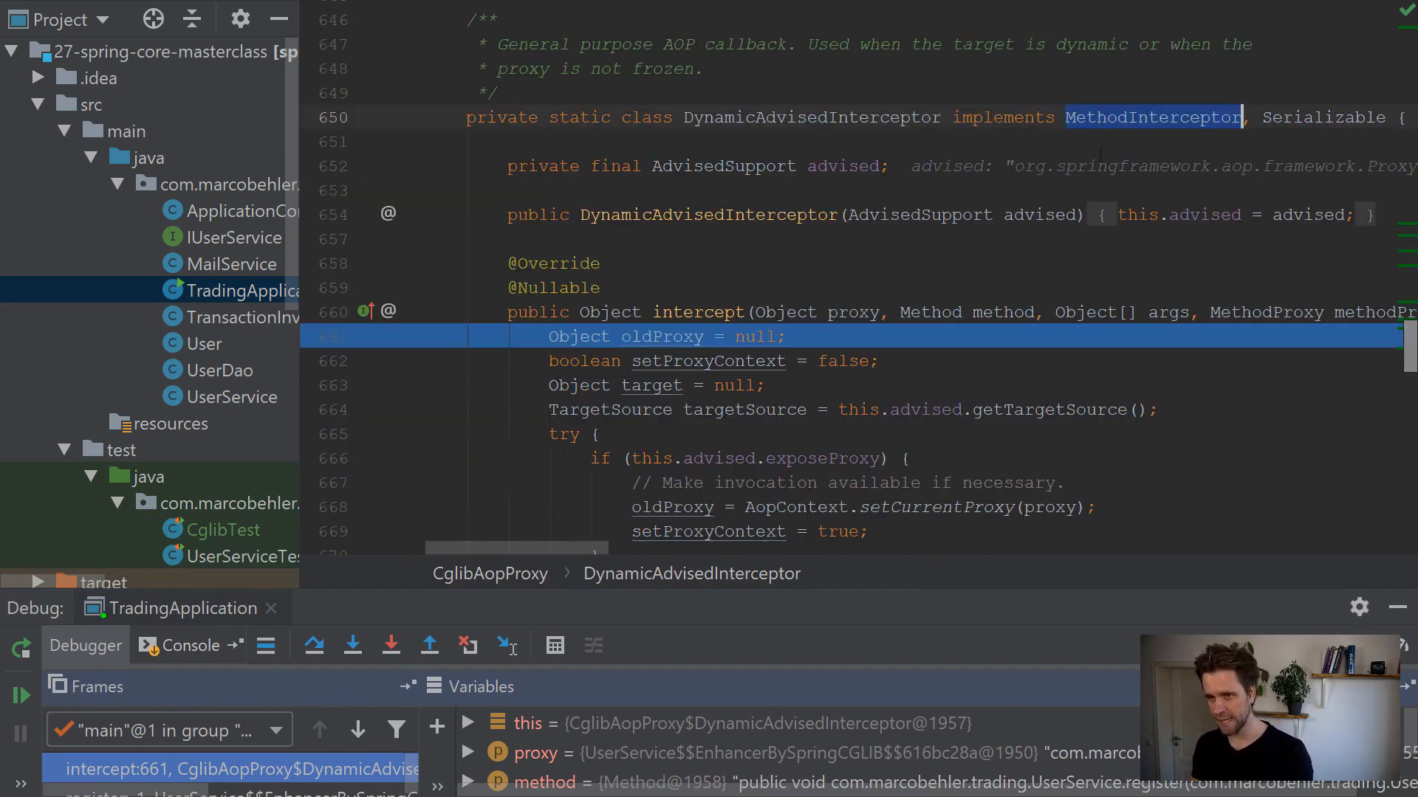
{"action": "scroll", "scroll_direction": "down", "scroll_amount": 3}
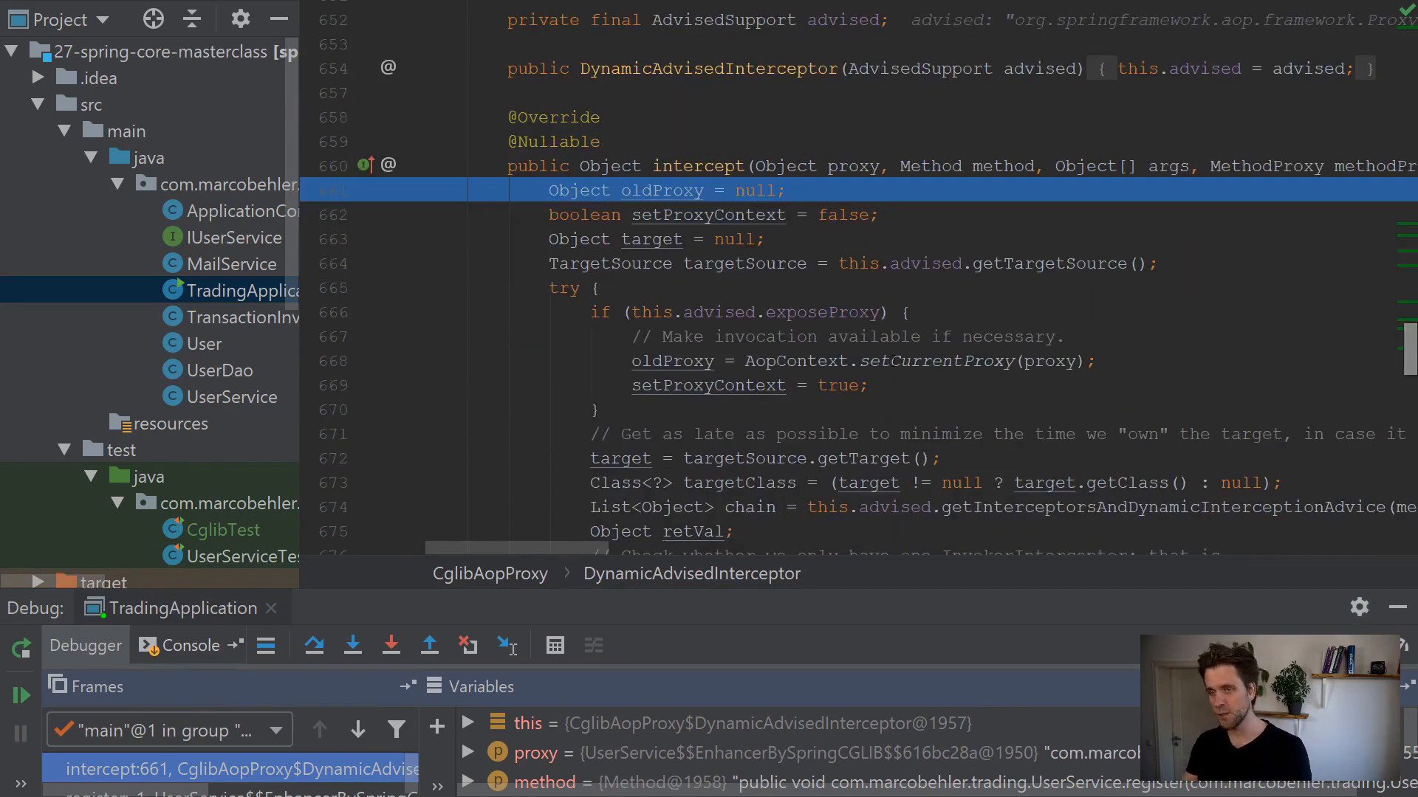
{"action": "mouse_move", "coordinate": [991, 383]}
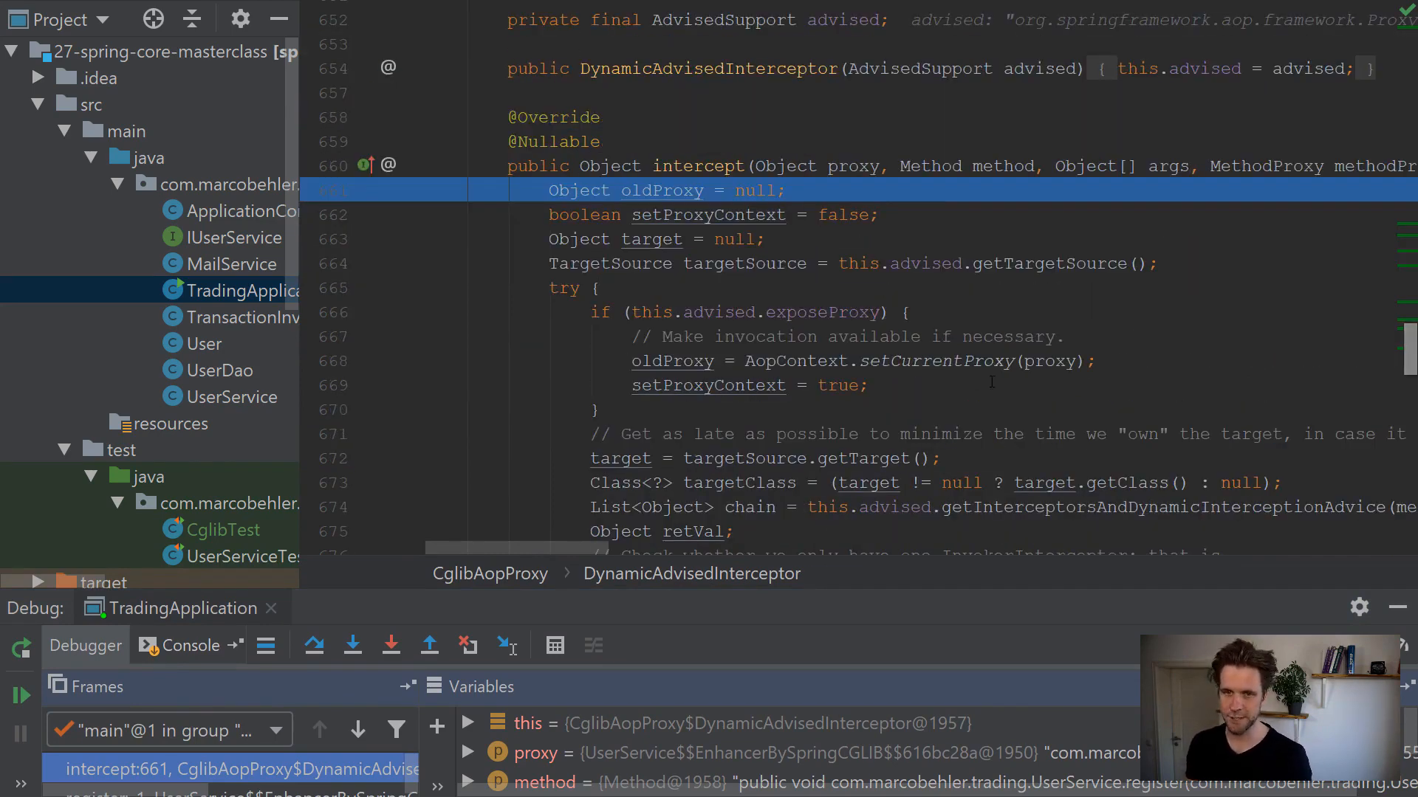
{"action": "scroll", "scroll_direction": "down", "scroll_amount": 3}
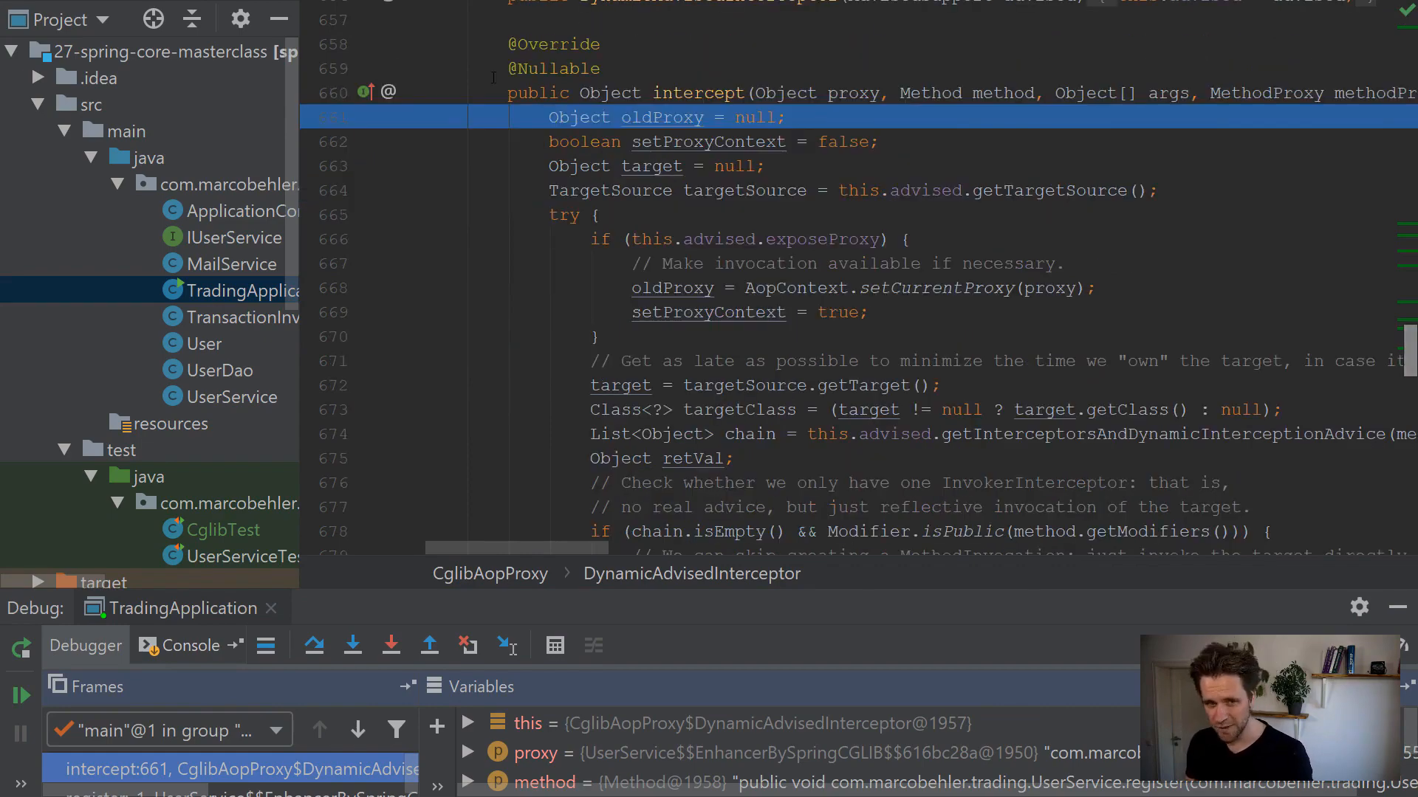
{"action": "scroll", "scroll_direction": "down", "scroll_amount": 3}
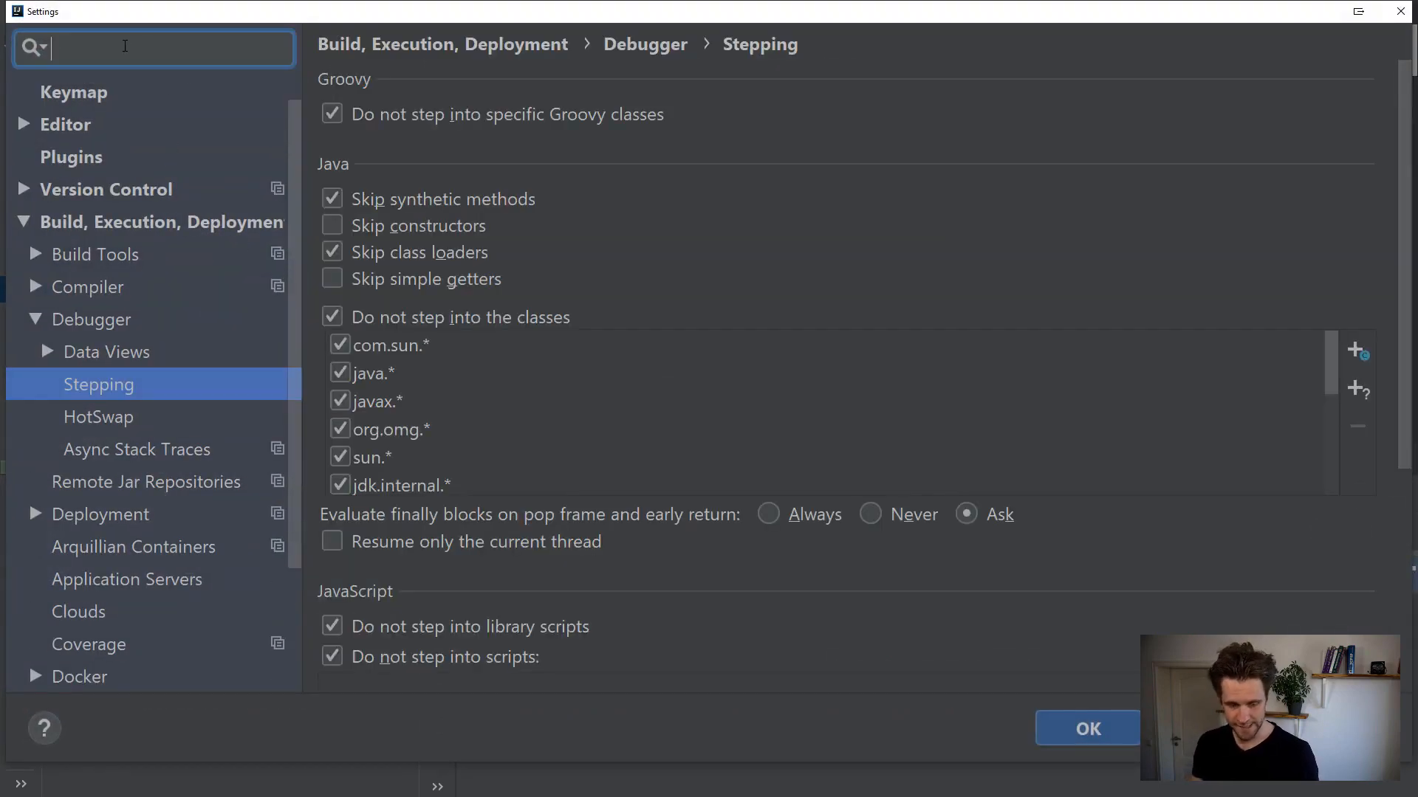
Search settings for 'stepping' and add org.springframework.* to the do-not-step-into patterns
{"action": "type", "text": "stepping"}
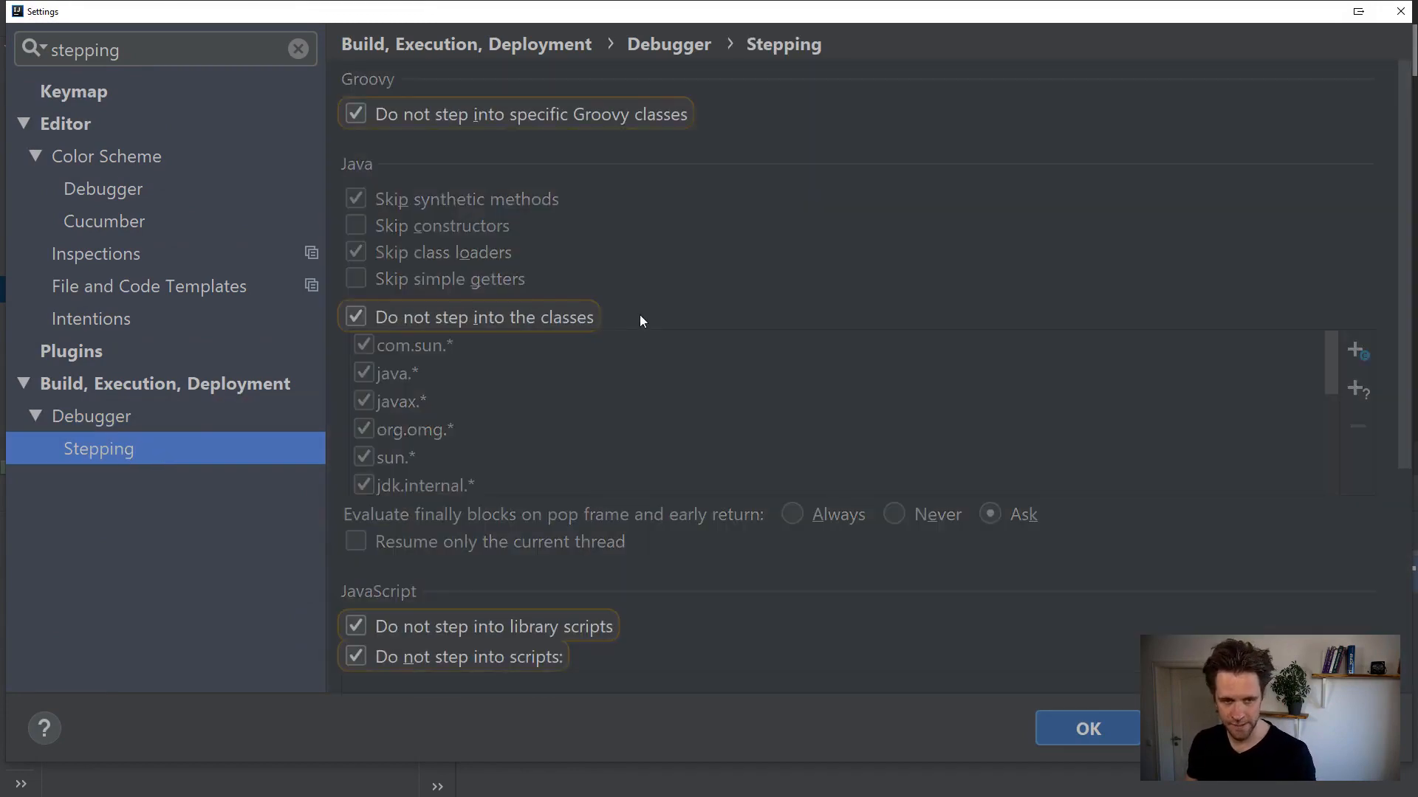
{"action": "scroll", "scroll_direction": "down", "scroll_amount": 3}
{"action": "type", "text": "org.springframework.*"}
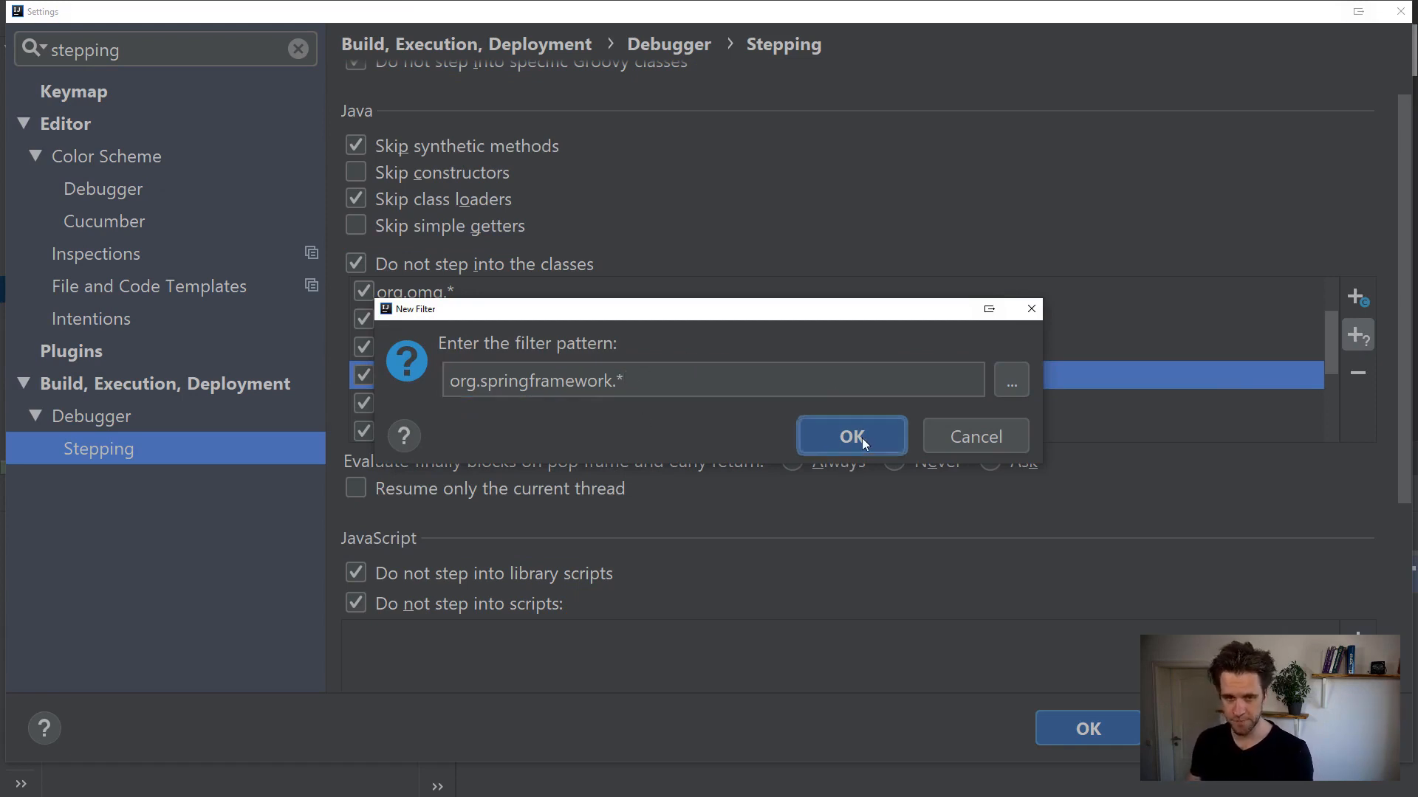
{"action": "left_click", "coordinate": [852, 437]}
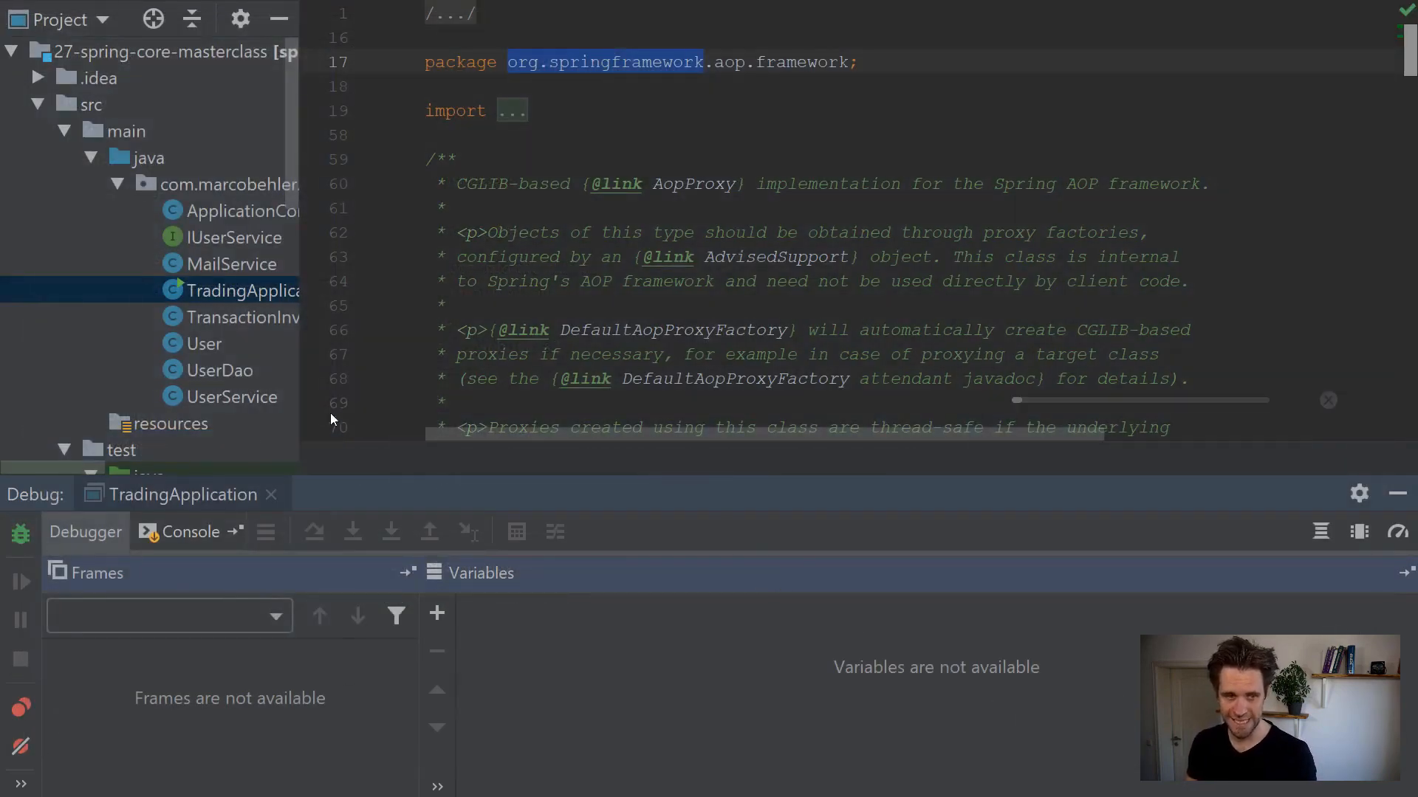
Rerun the debugger and step into the call, landing in commons-logging's decompiled LogAdapter
{"action": "key", "text": "F8"}
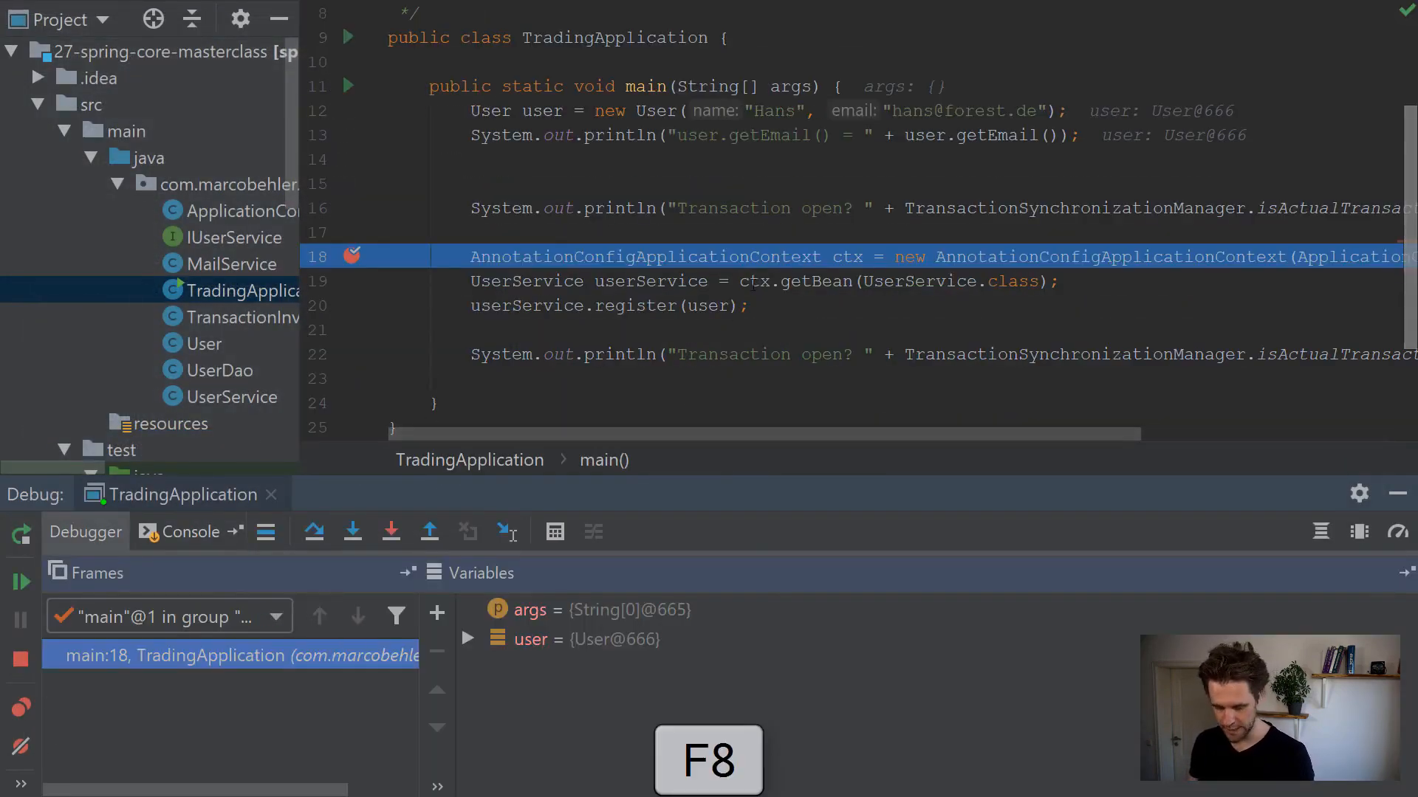
{"action": "key", "text": "F8"}
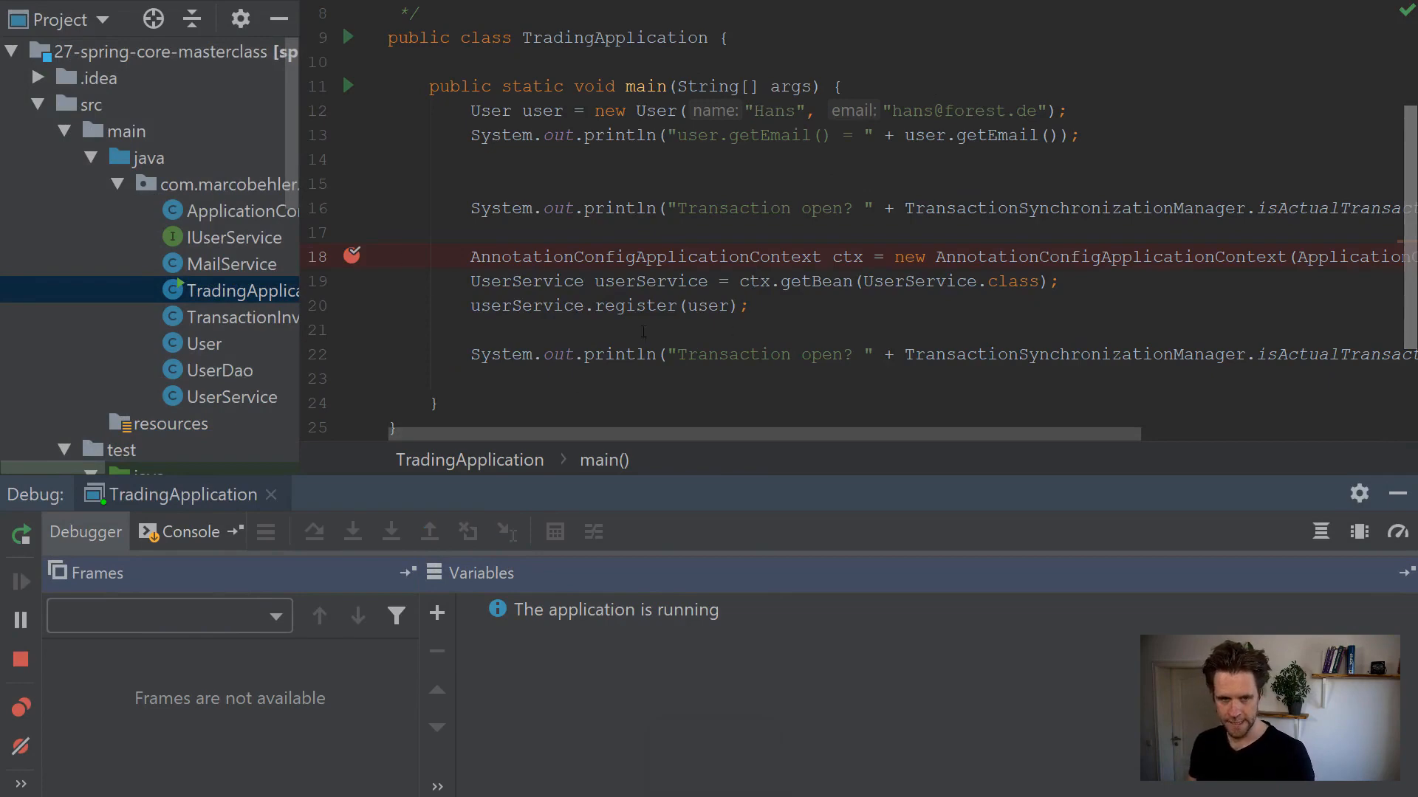
{"action": "key", "text": "F7"}
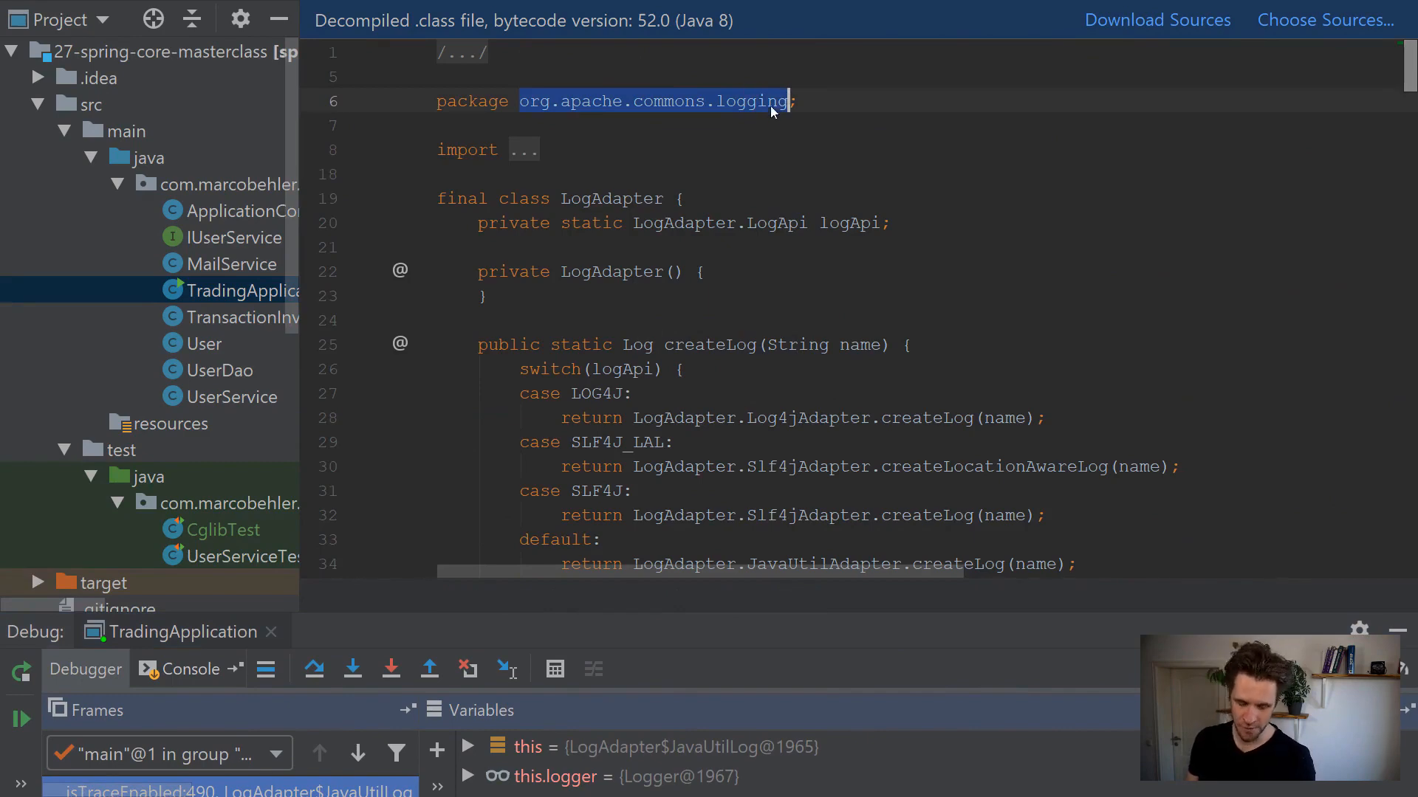
Add org.apache.commons.logging.* to the Debugger Stepping exclusion patterns and save the settings
{"action": "left_click", "coordinate": [15, 16]}
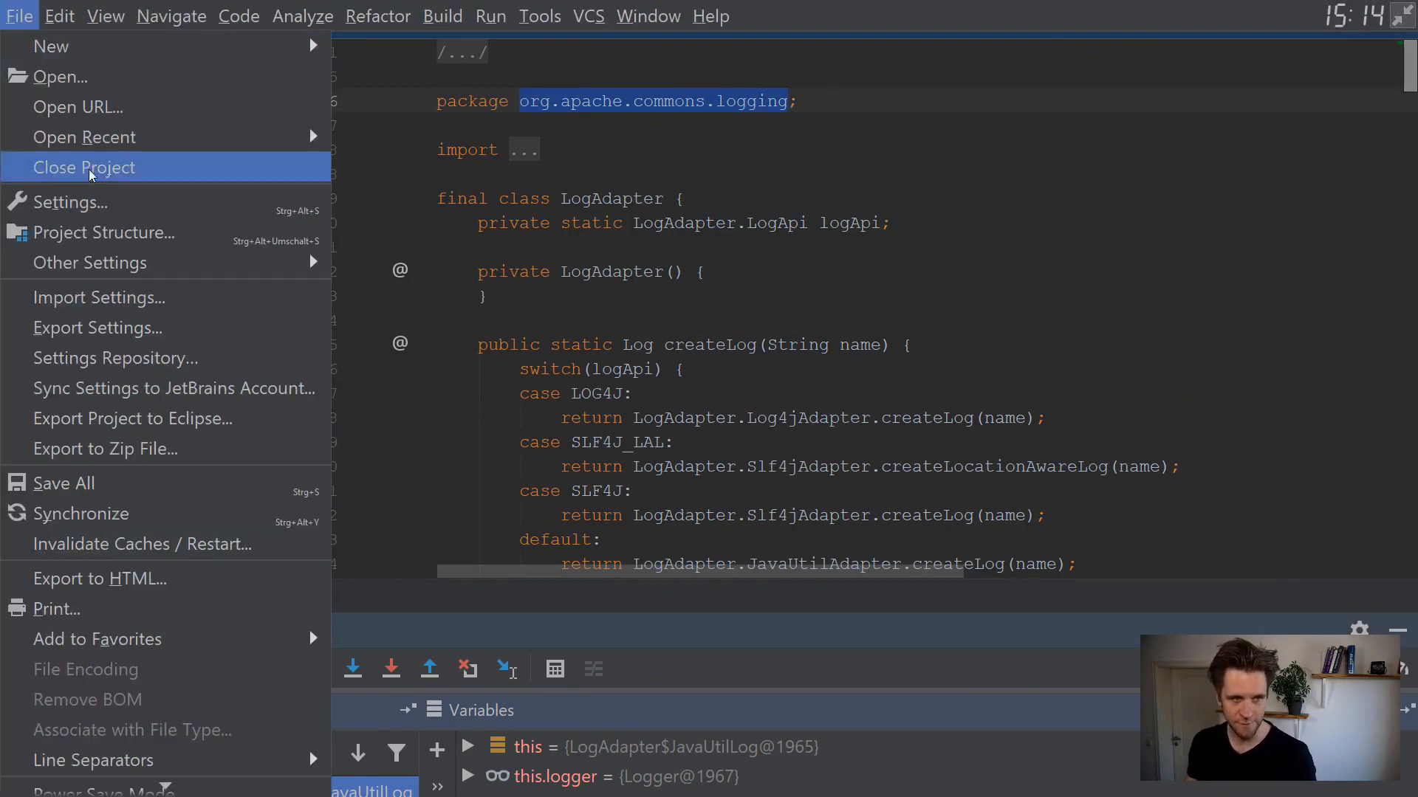
{"action": "left_click", "coordinate": [70, 203]}
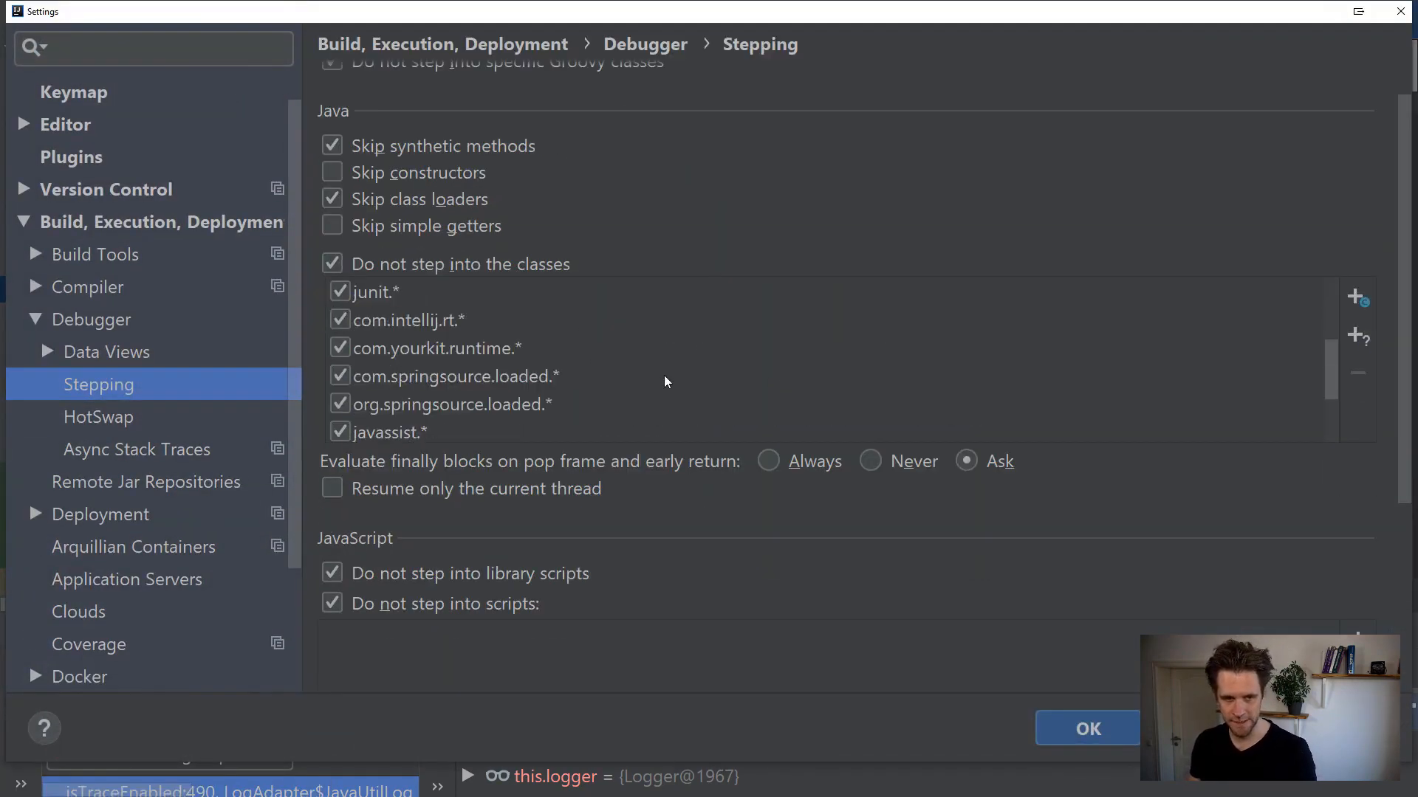
{"action": "left_click", "coordinate": [1355, 297]}
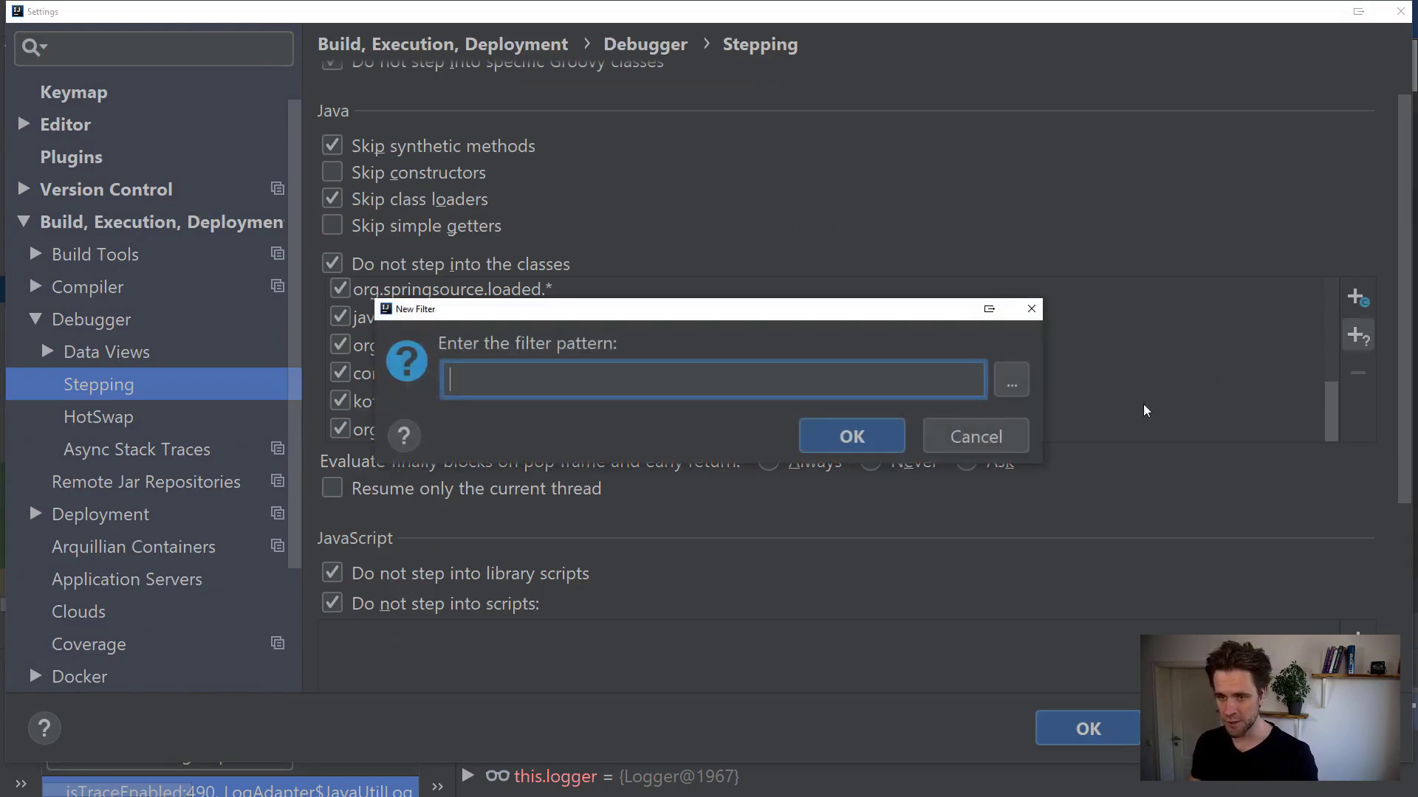
{"action": "type", "text": "org.apache.commons.logging."}
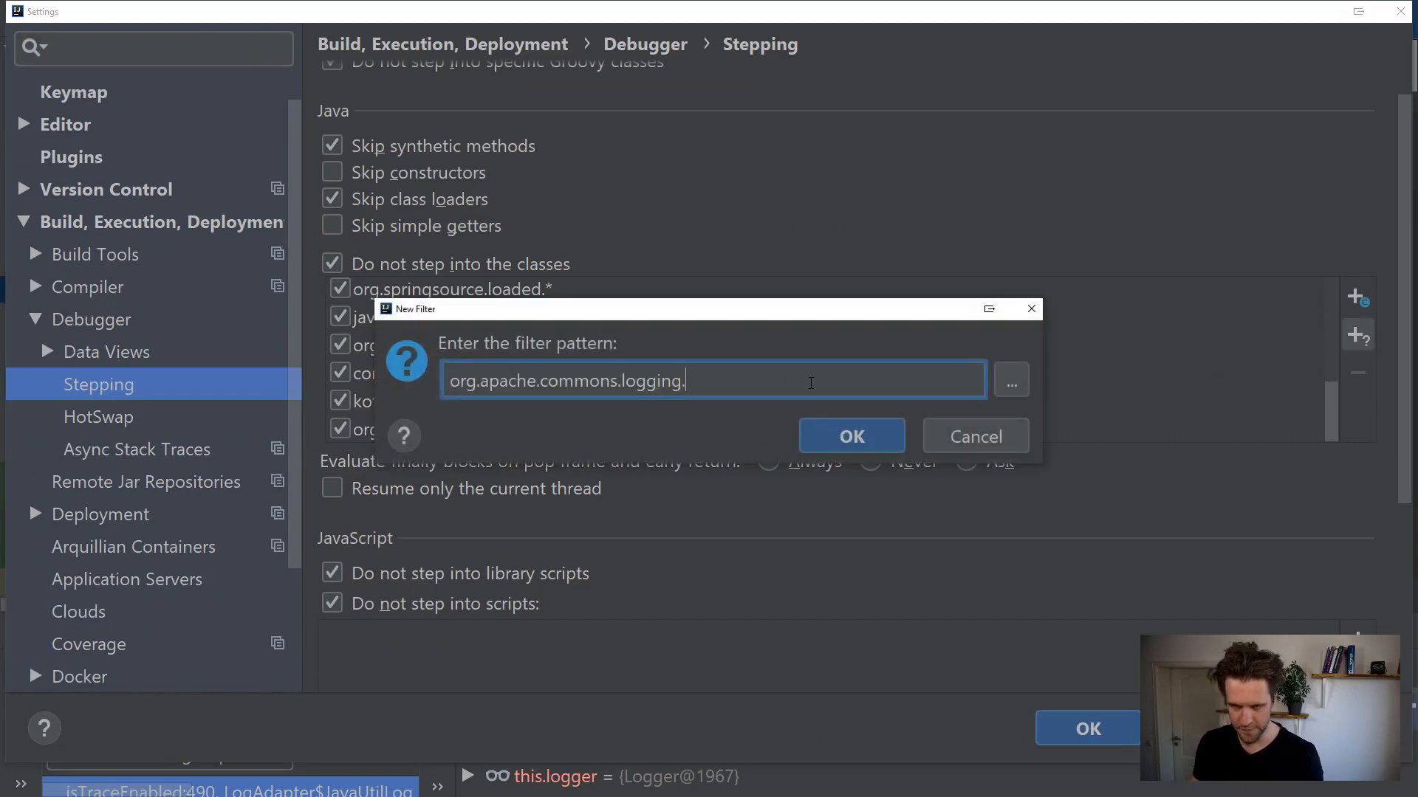
{"action": "type", "text": "*"}
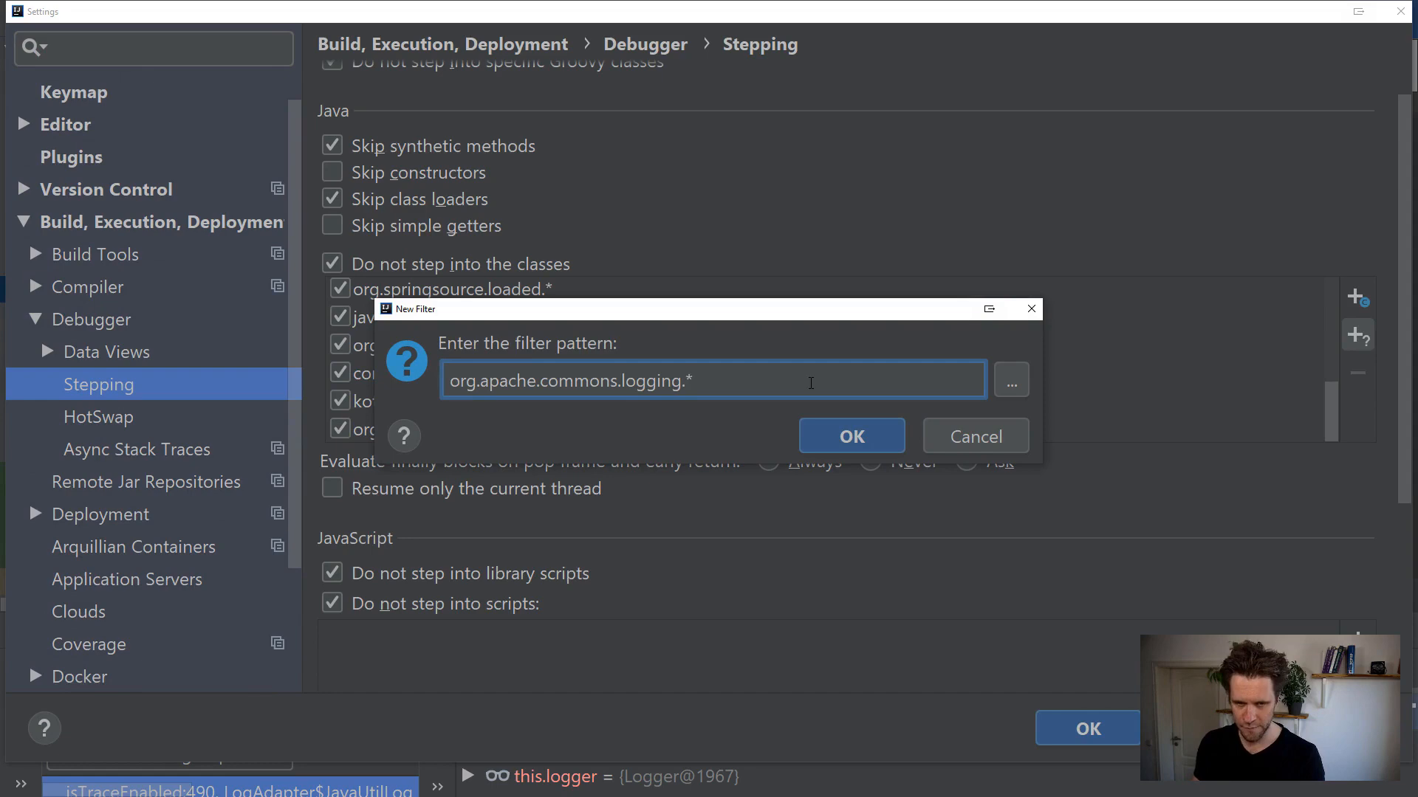
{"action": "left_click", "coordinate": [852, 436]}
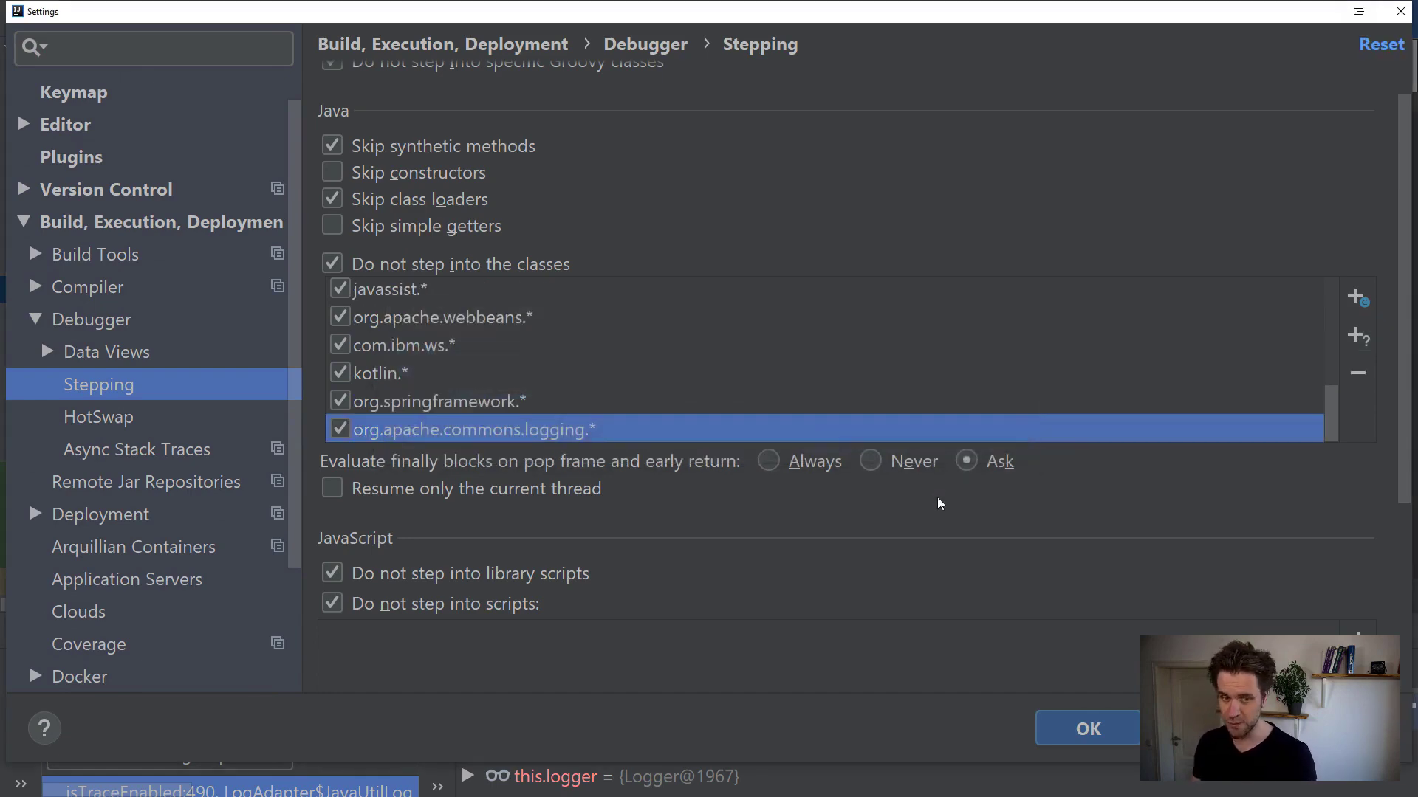
{"action": "left_click", "coordinate": [1088, 729]}
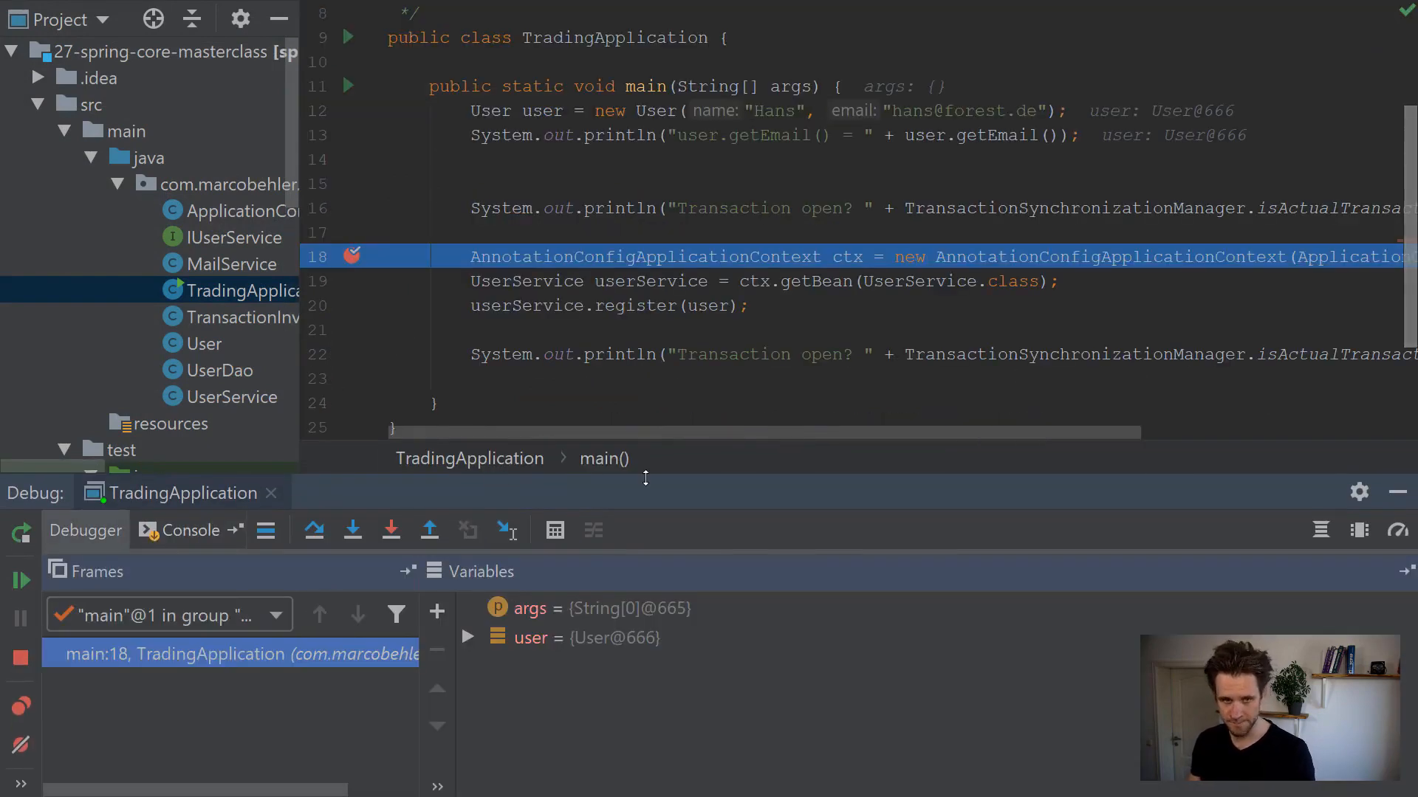
Step over and into from the breakpoint, landing in the decompiled org.h2.Driver.connect
{"action": "key", "text": "F8"}
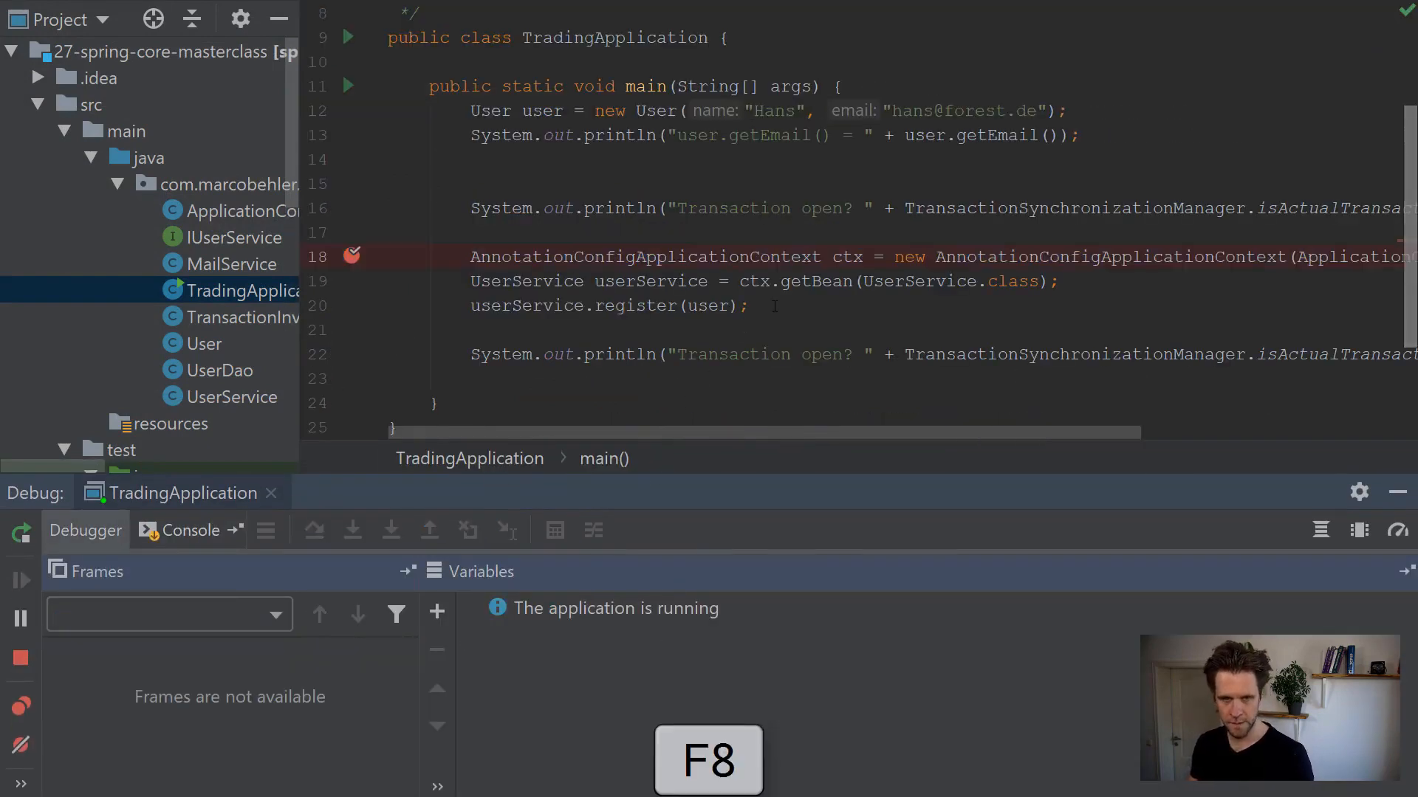
{"action": "key", "text": "F7"}
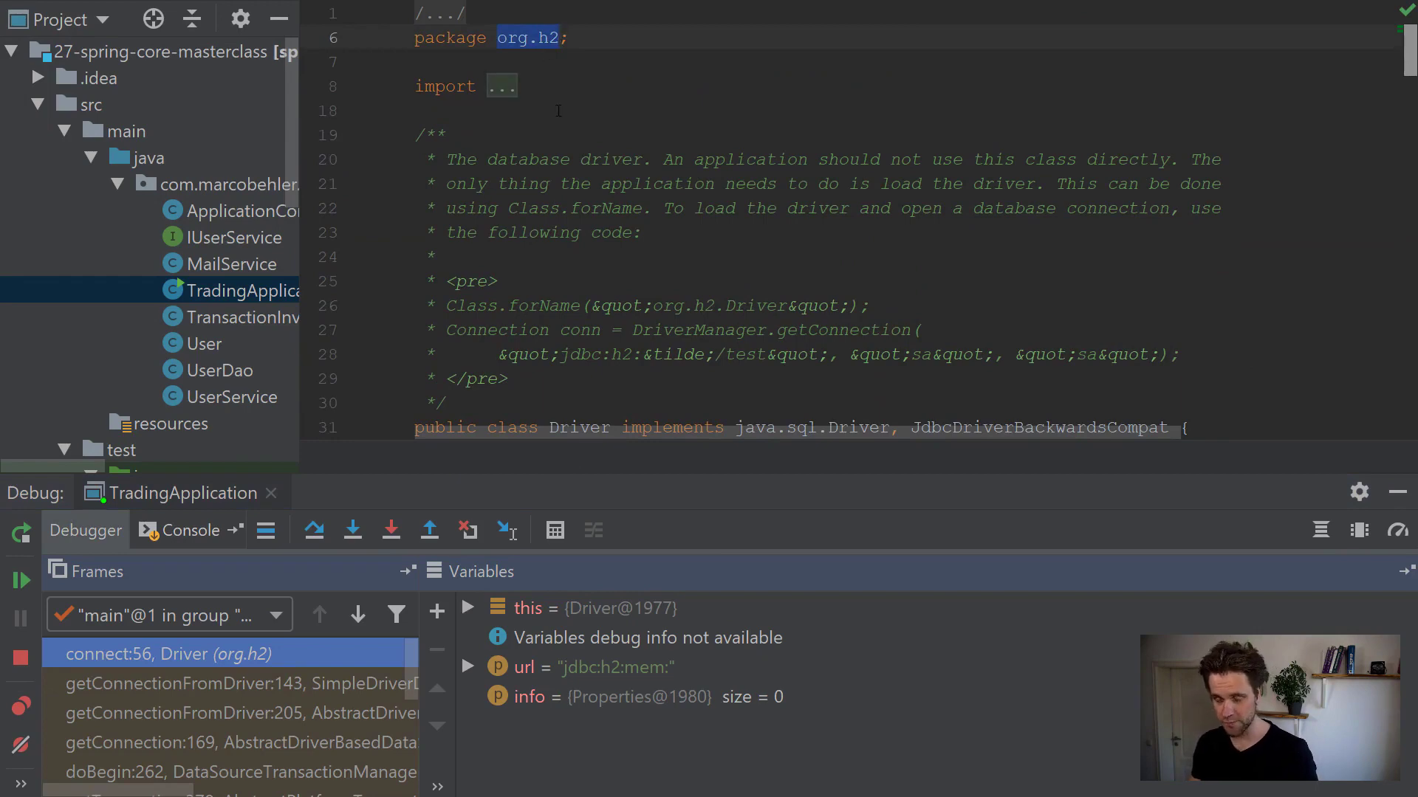
Add org.h2.* to the debugger's do-not-step-into class patterns
{"action": "left_click", "coordinate": [19, 13]}
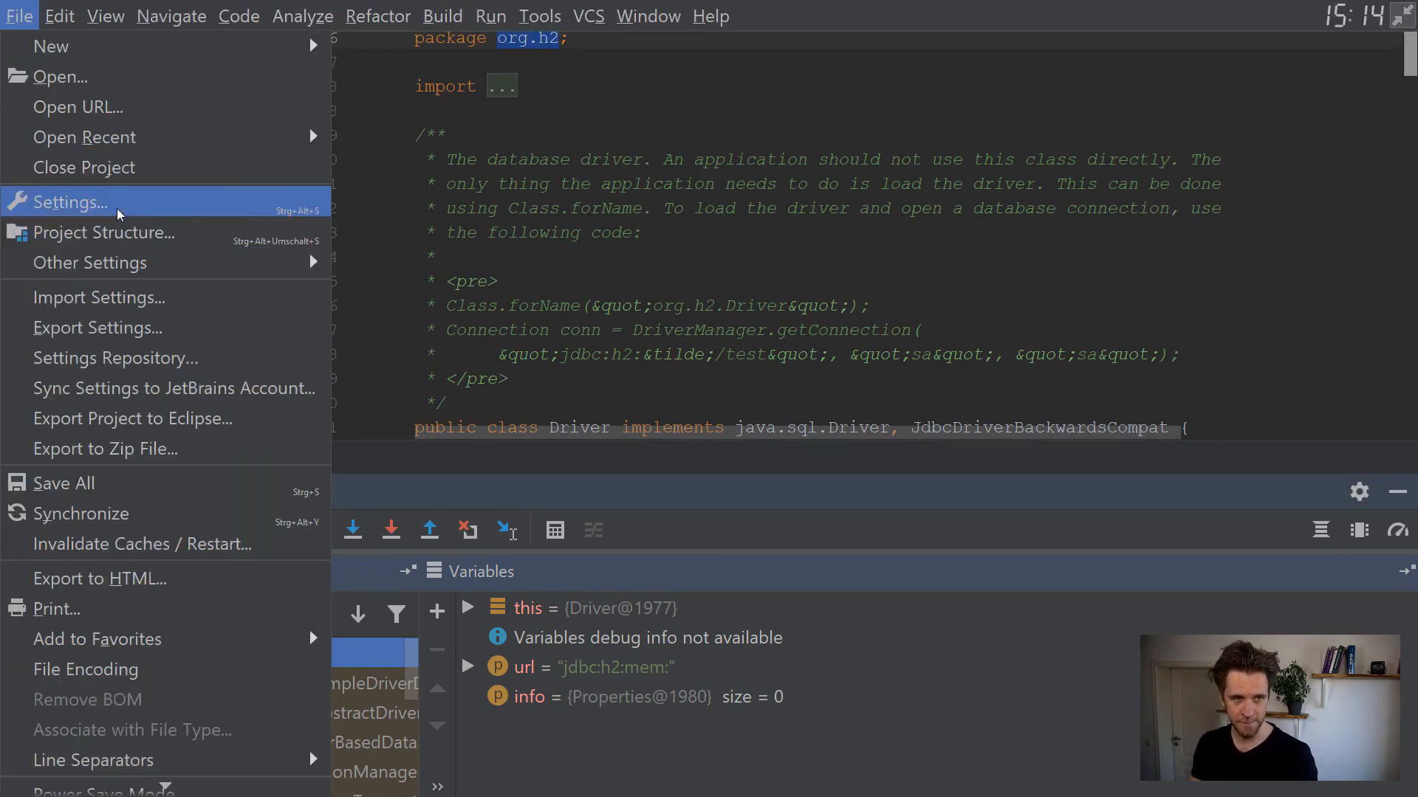
{"action": "left_click", "coordinate": [71, 203]}
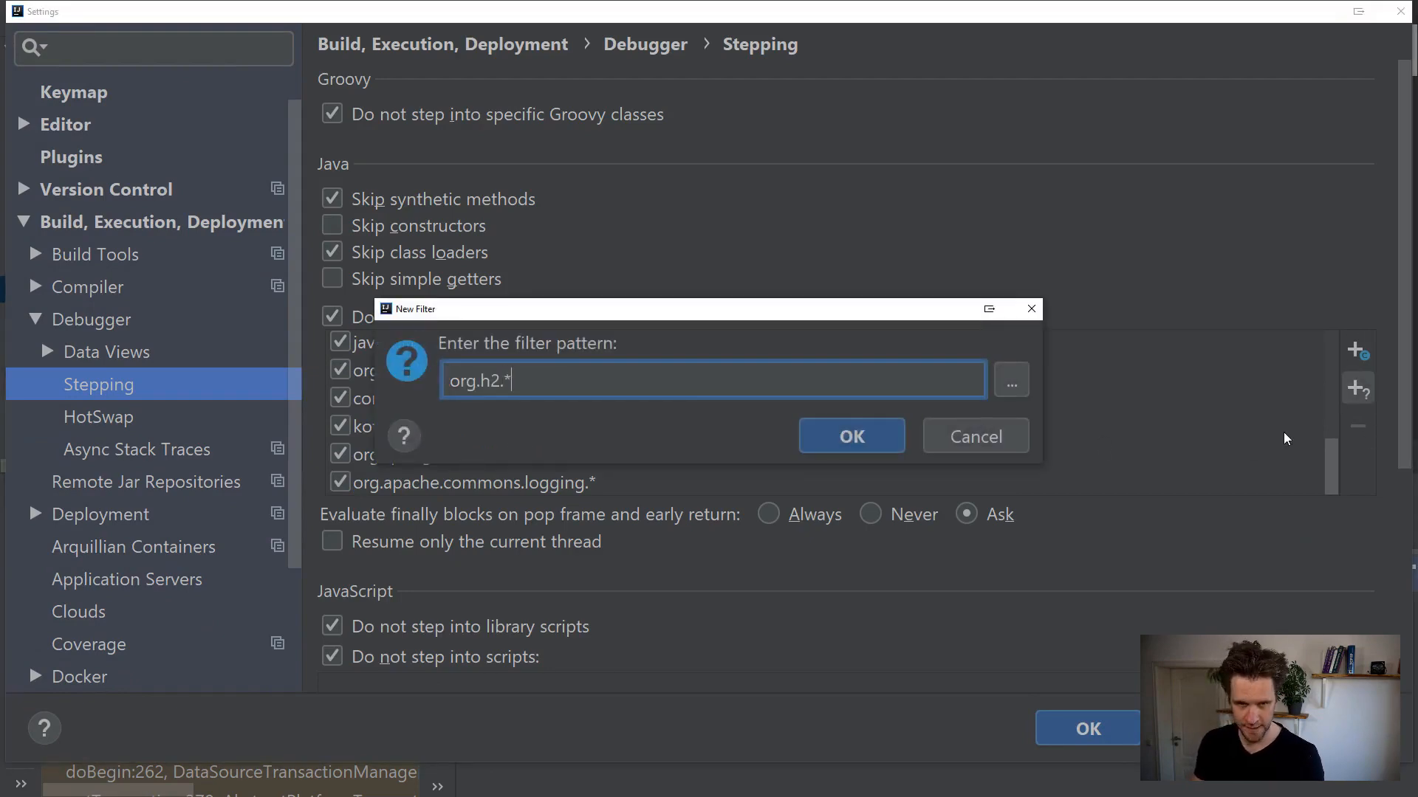
{"action": "left_click", "coordinate": [852, 436]}
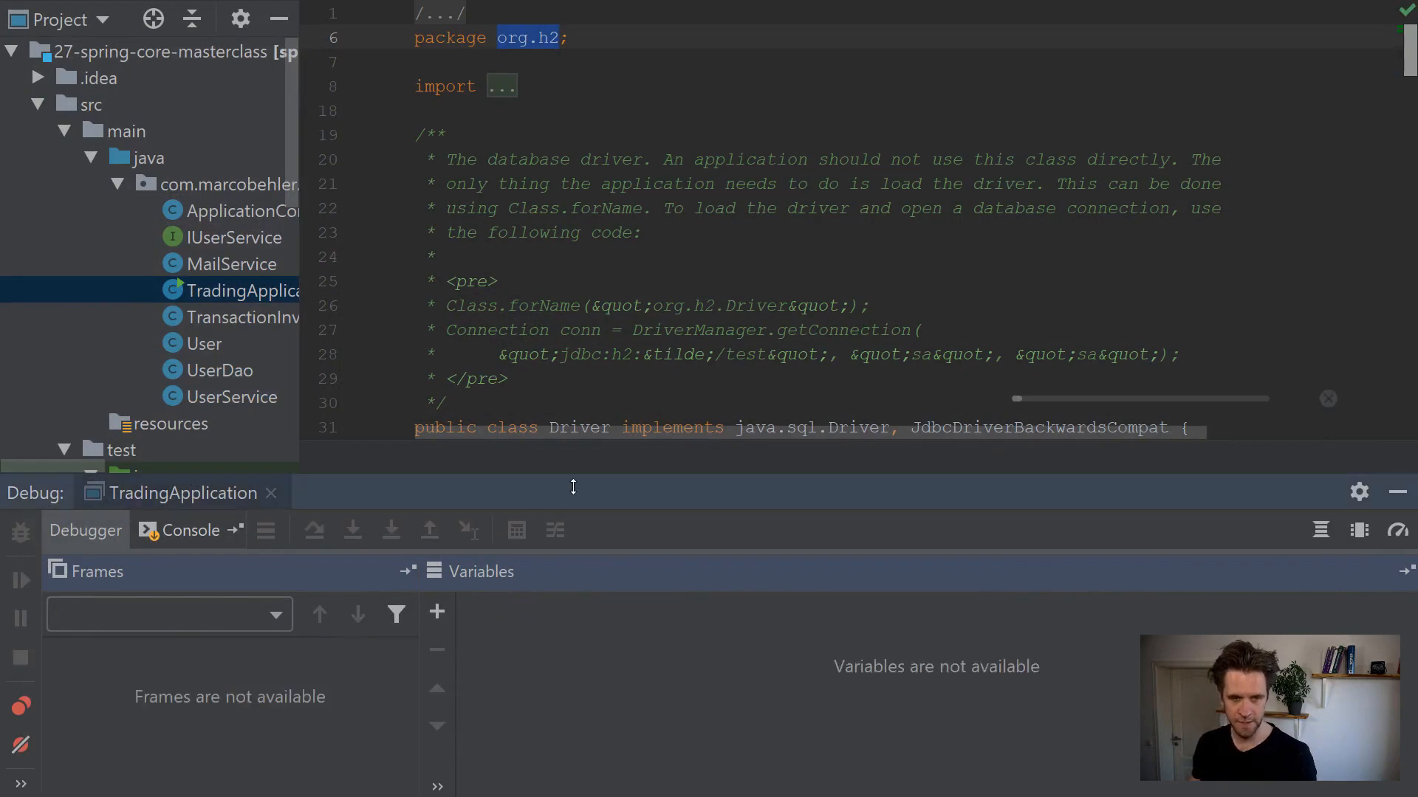
Rerun the debugger, step over to userService.register(user), and step straight into it
{"action": "key", "text": "F8"}
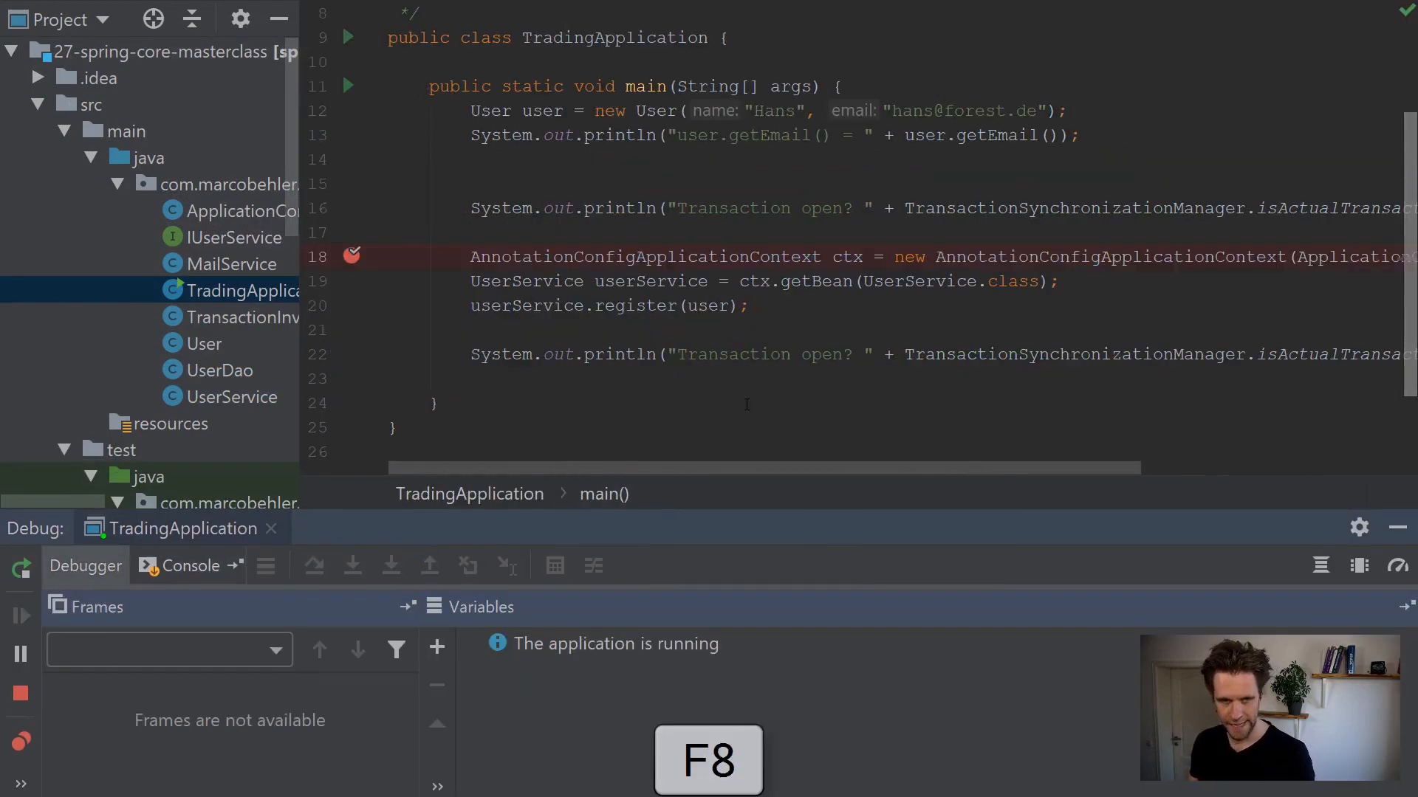
{"action": "key", "text": "F8"}
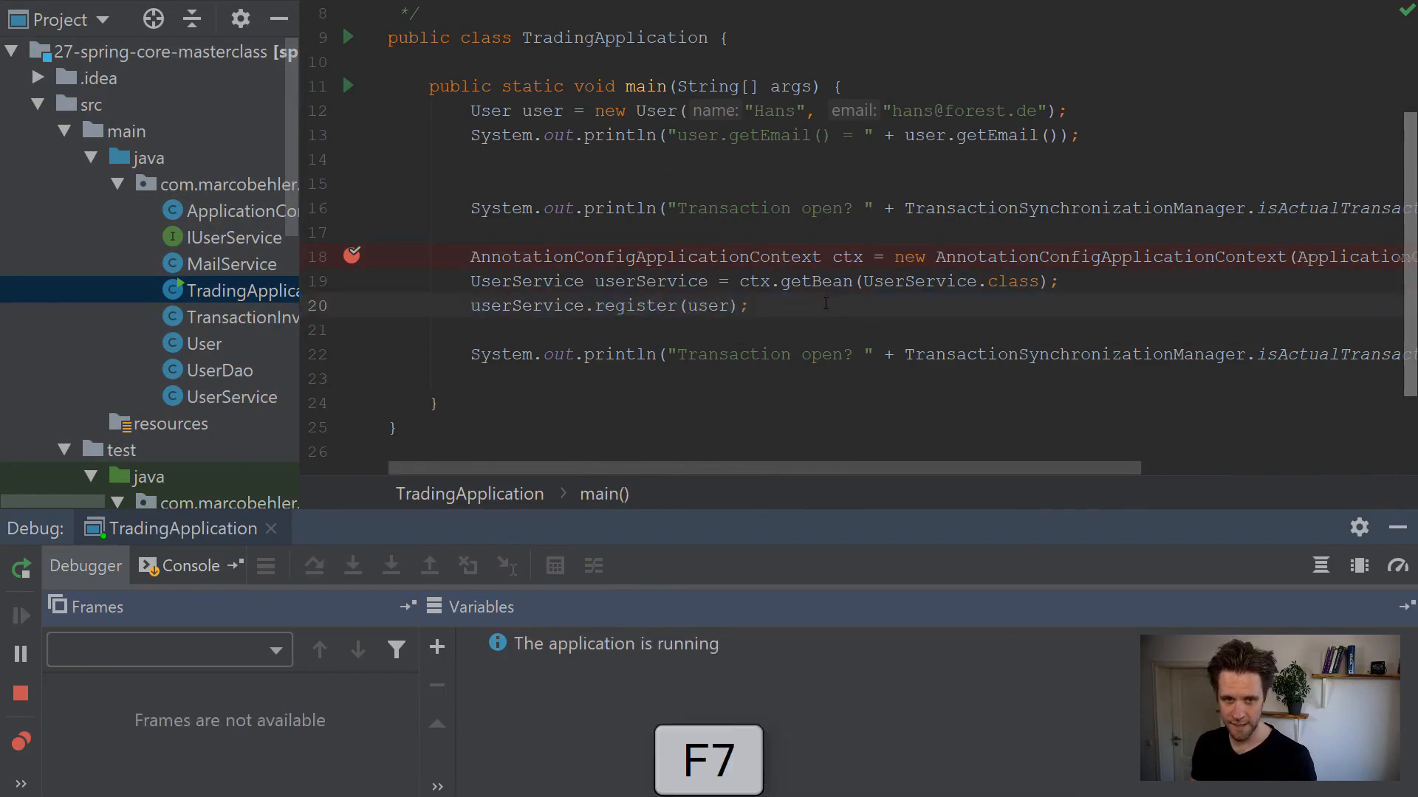
{"action": "key", "text": "F7"}
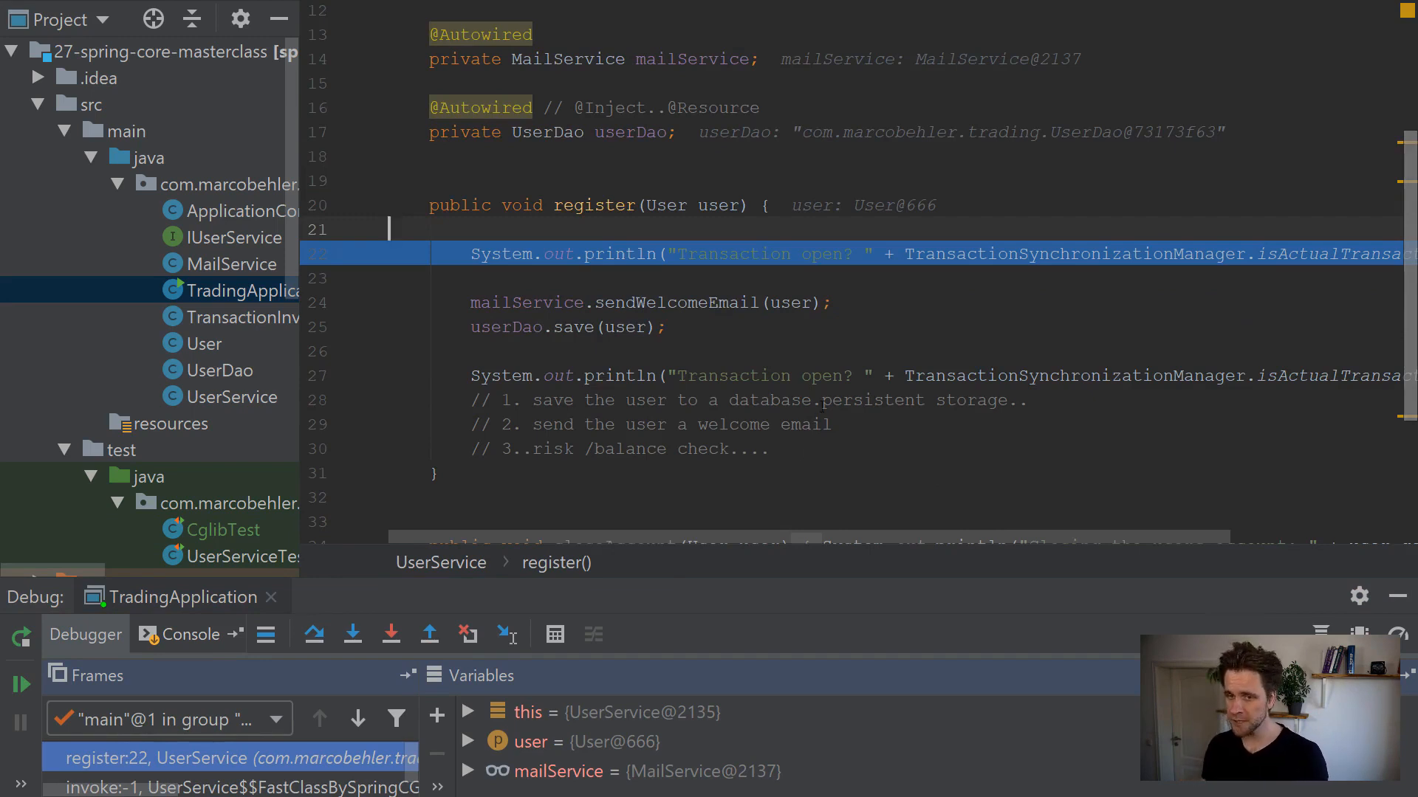
{"action": "scroll", "scroll_direction": "down", "scroll_amount": 3}
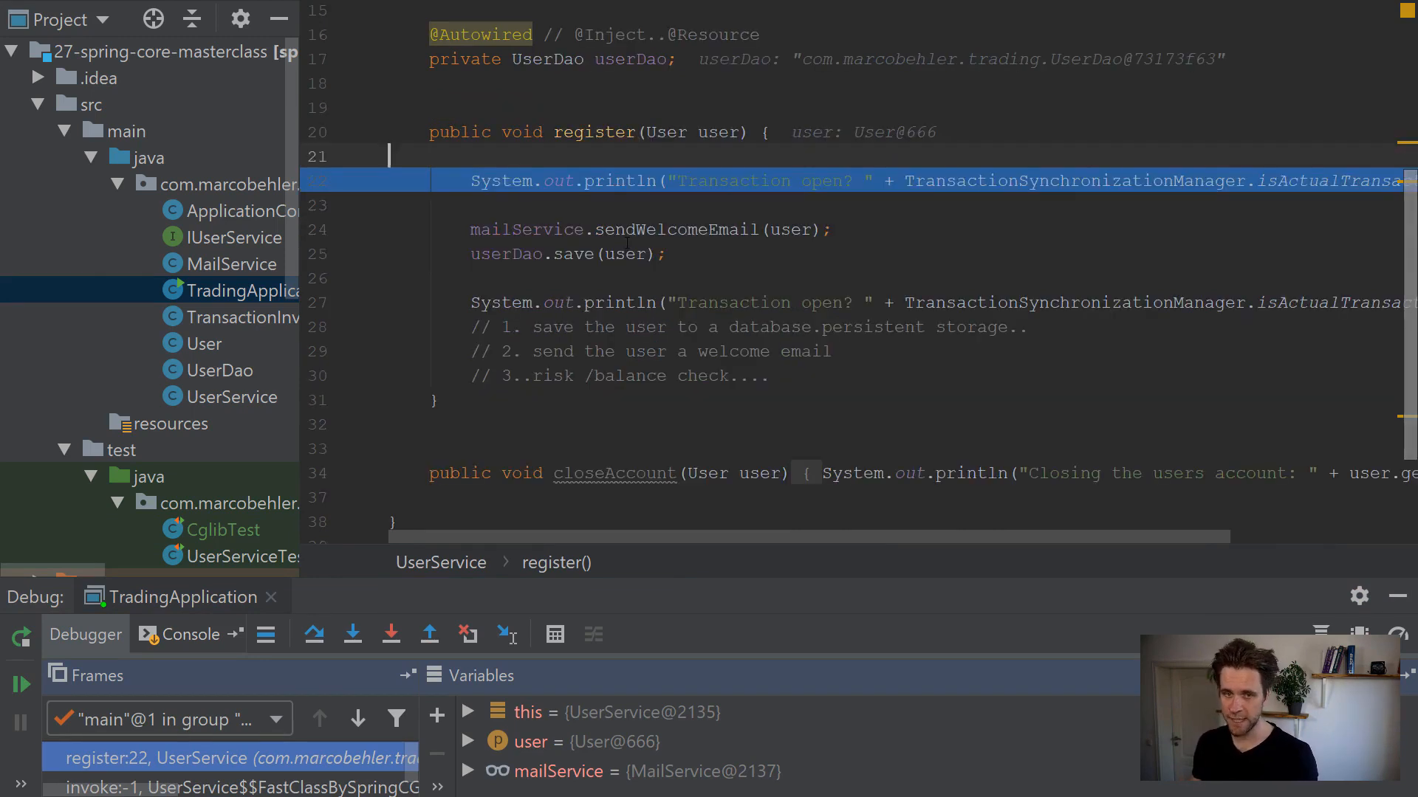
{"action": "mouse_move", "coordinate": [672, 180]}
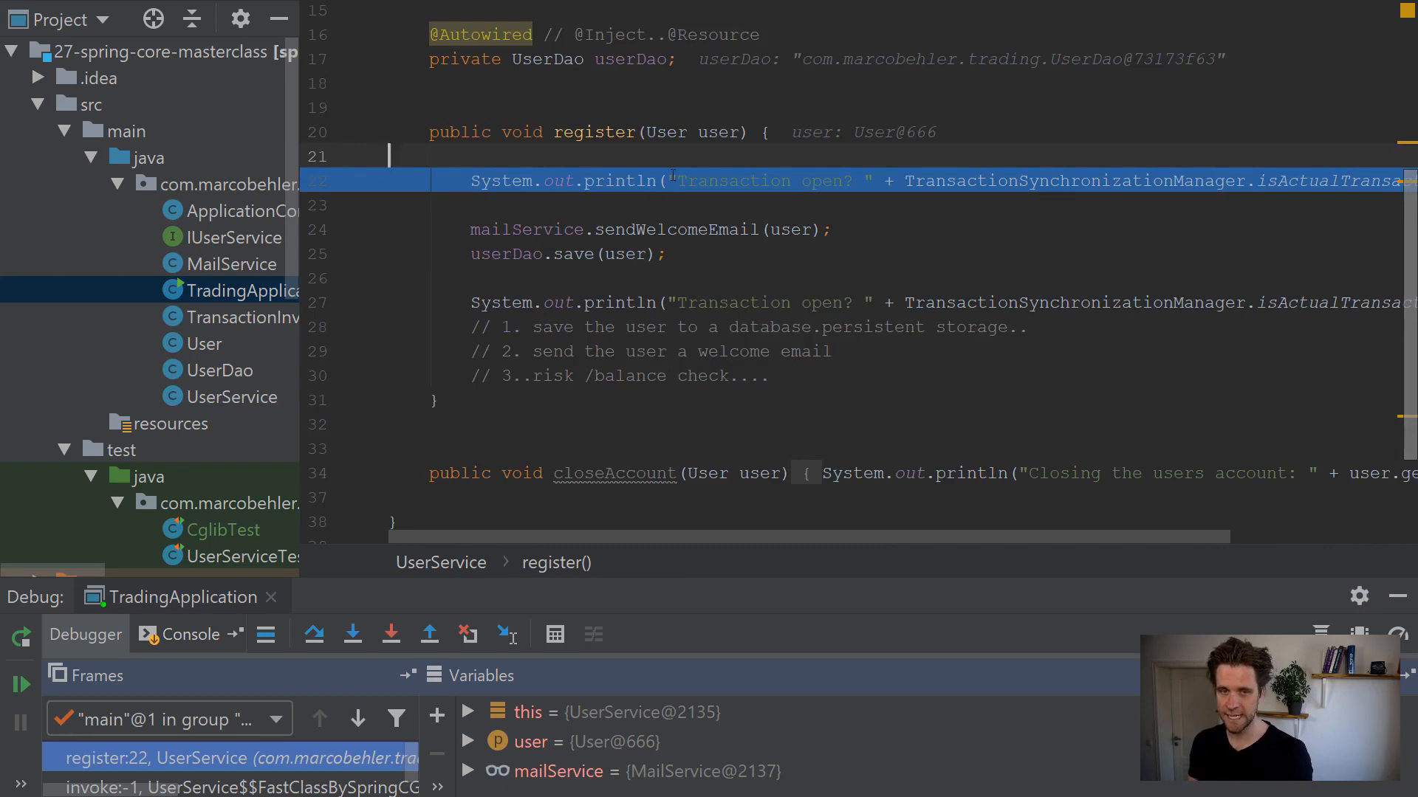